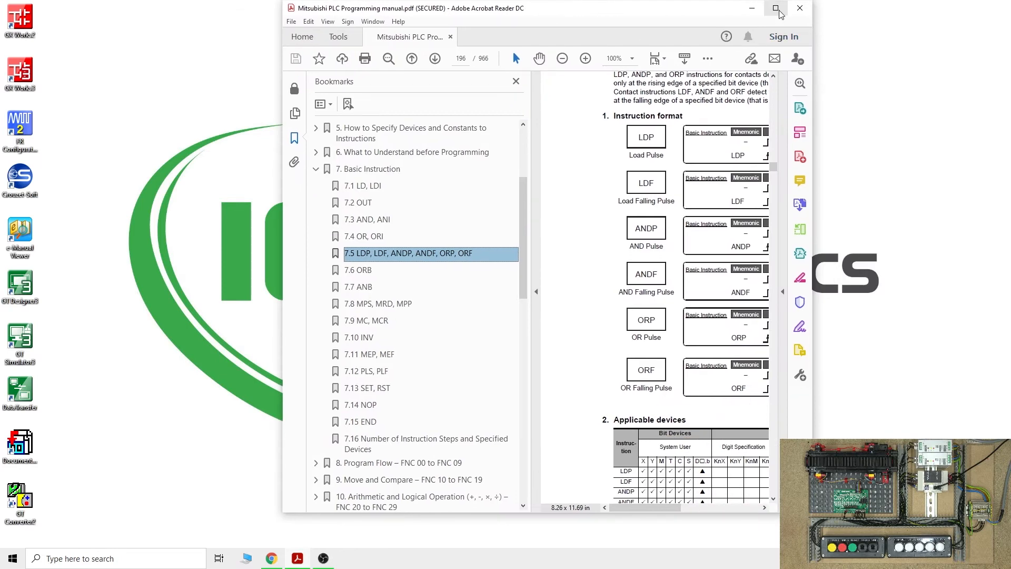
Maximize the Acrobat Reader window showing manual section 7.5 on pulse instructions
left_click(777, 8)
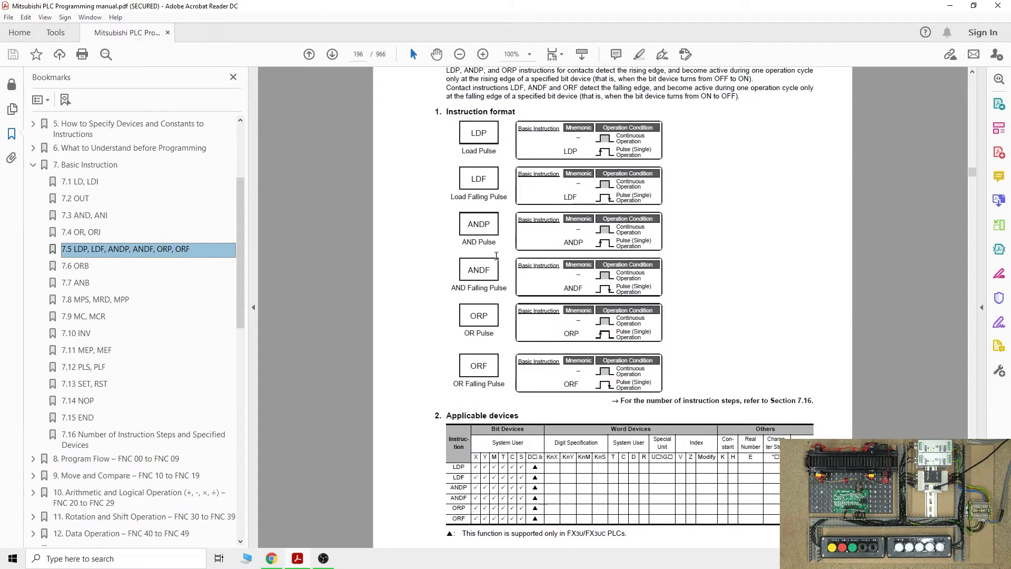
mouse_move(494, 186)
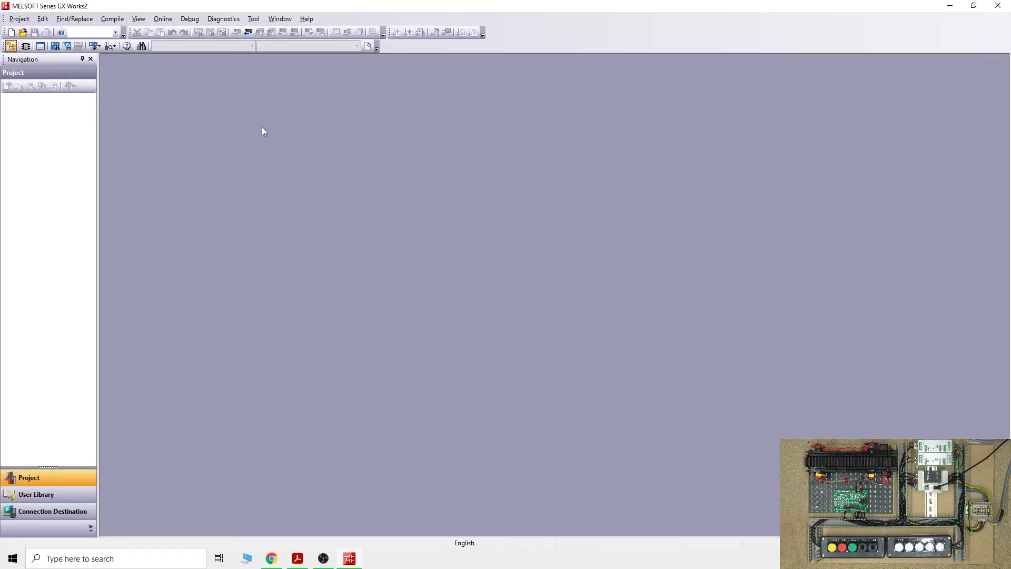
mouse_move(38, 166)
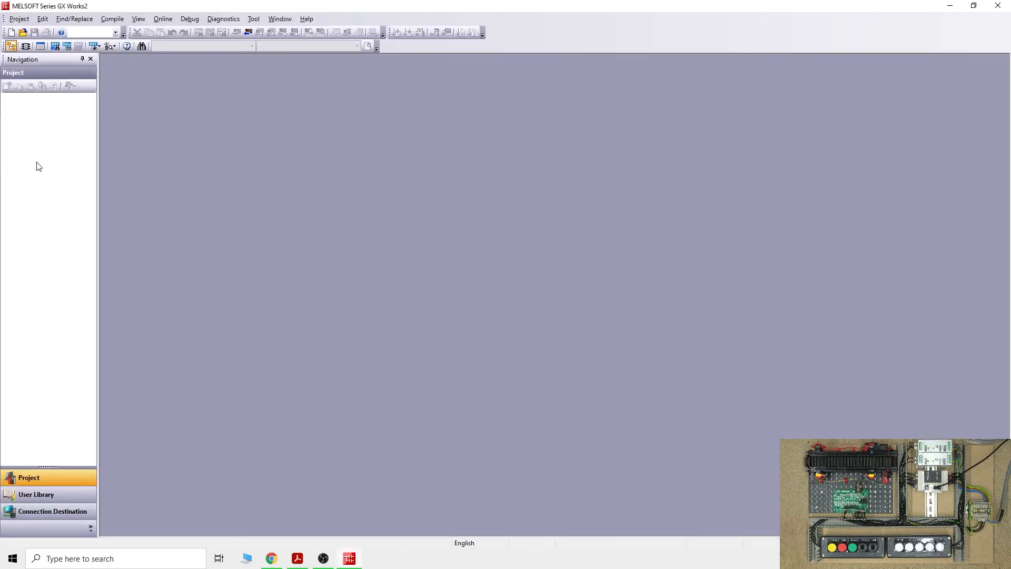
mouse_move(123, 119)
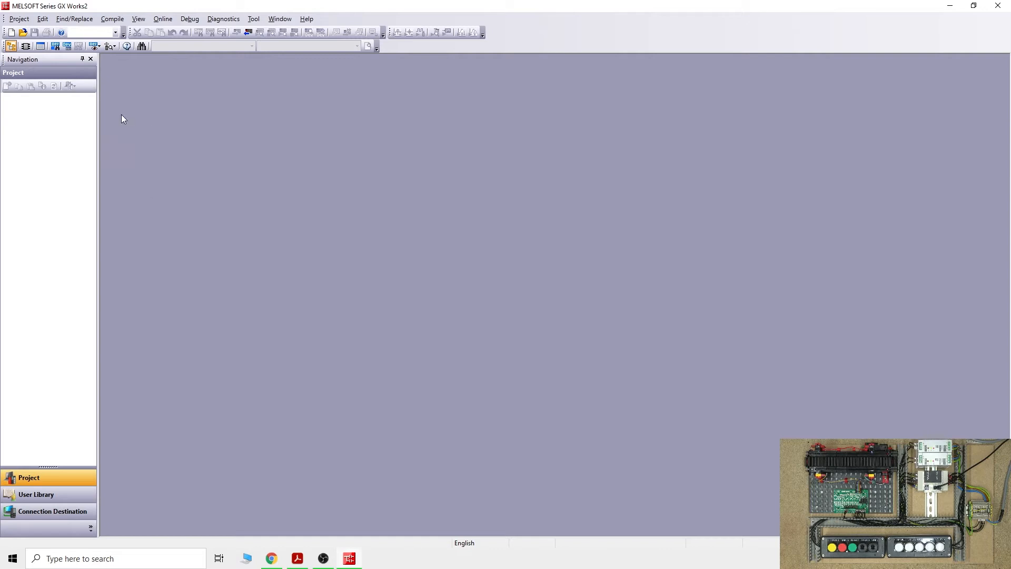
Create a new FXCPU FX3S Simple Project in Ladder language
left_click(11, 33)
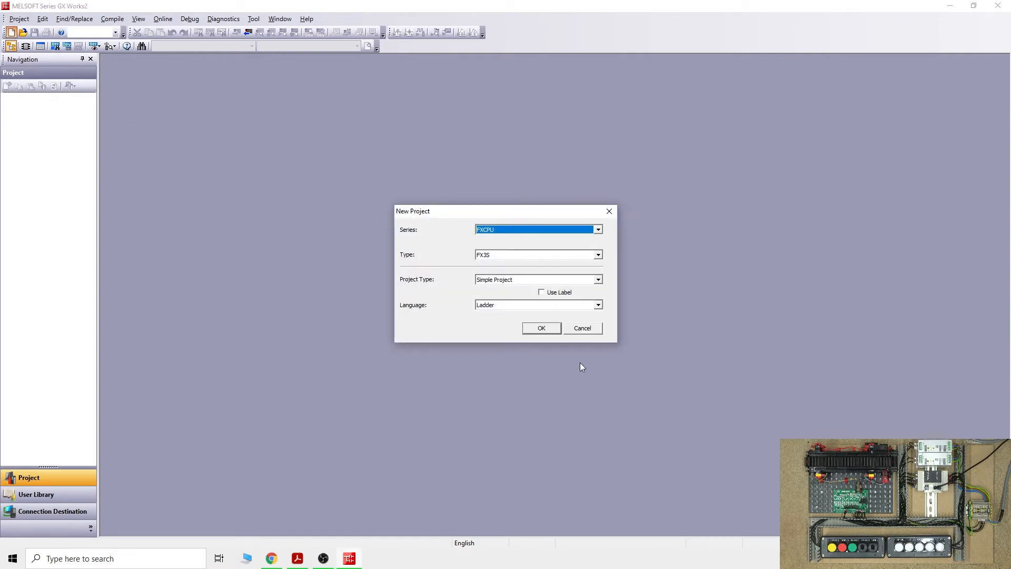
left_click(541, 327)
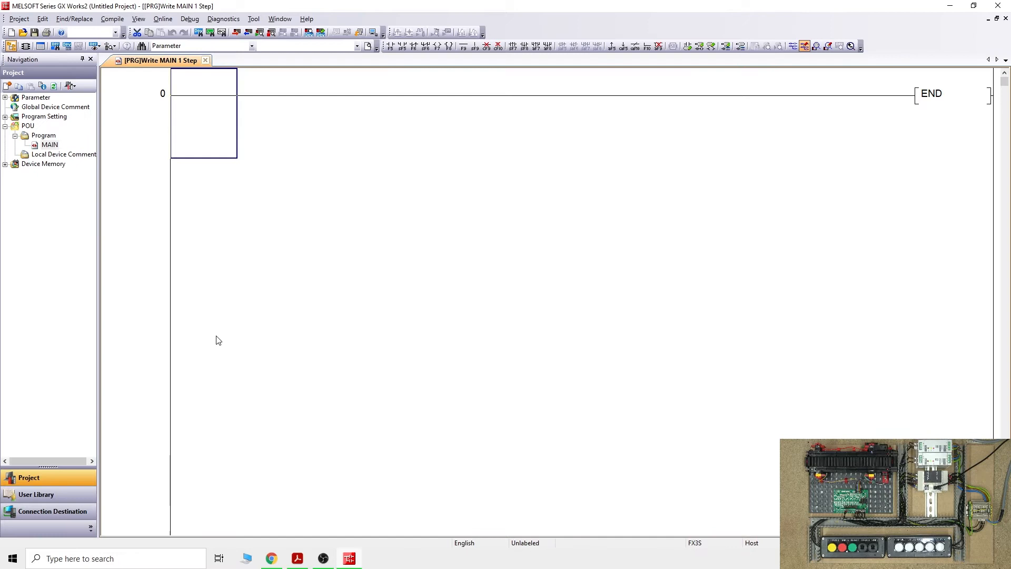
mouse_move(630, 66)
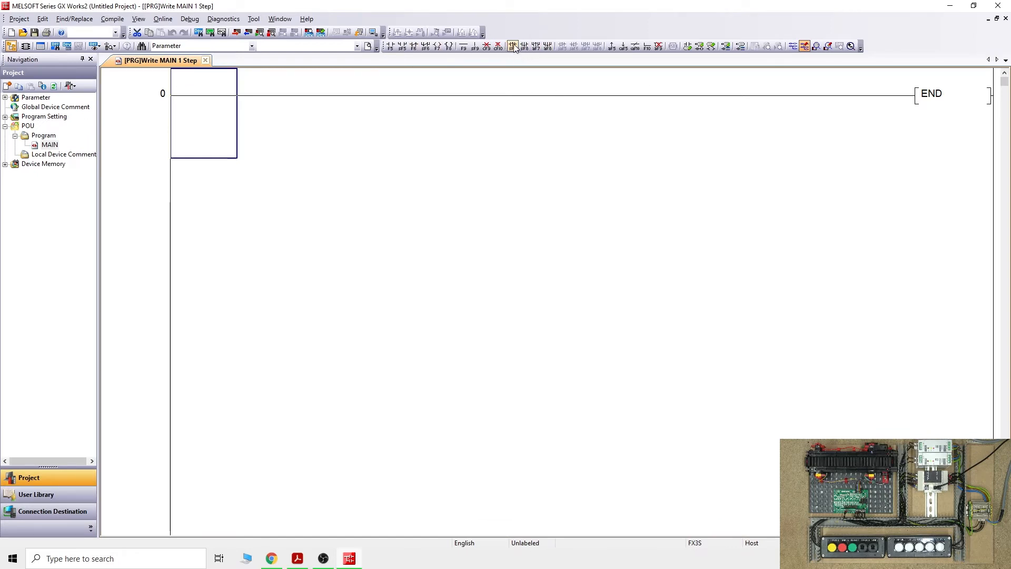
Build rung 0 with rising-edge pulse contact X003 driving SET Y000
left_click(512, 46)
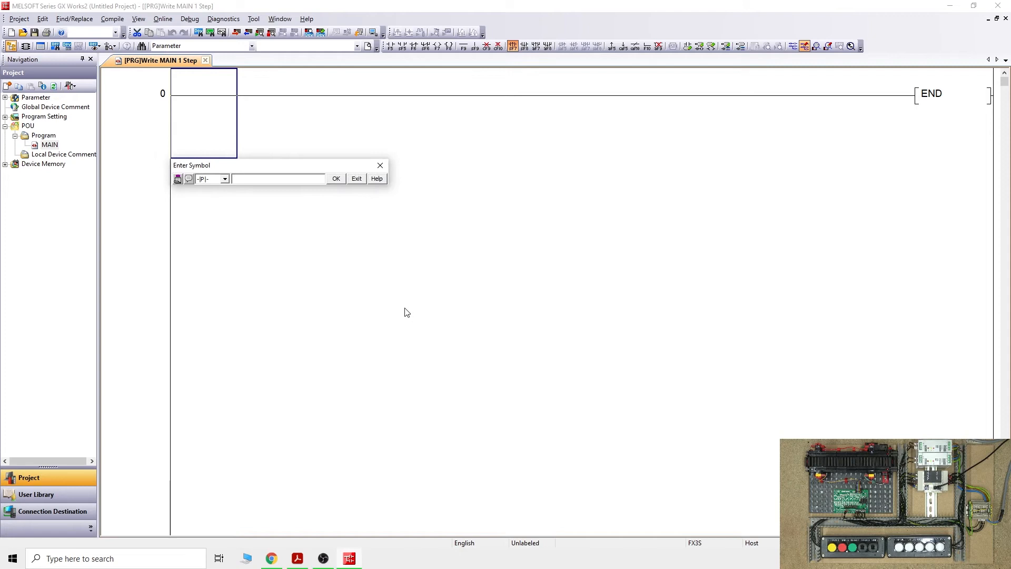
mouse_move(406, 304)
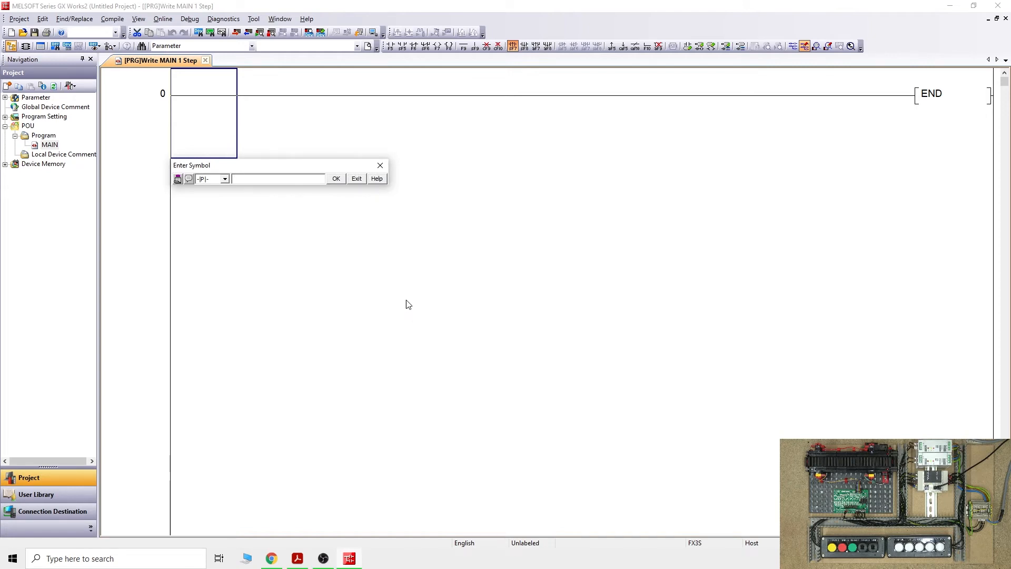
left_click(277, 178)
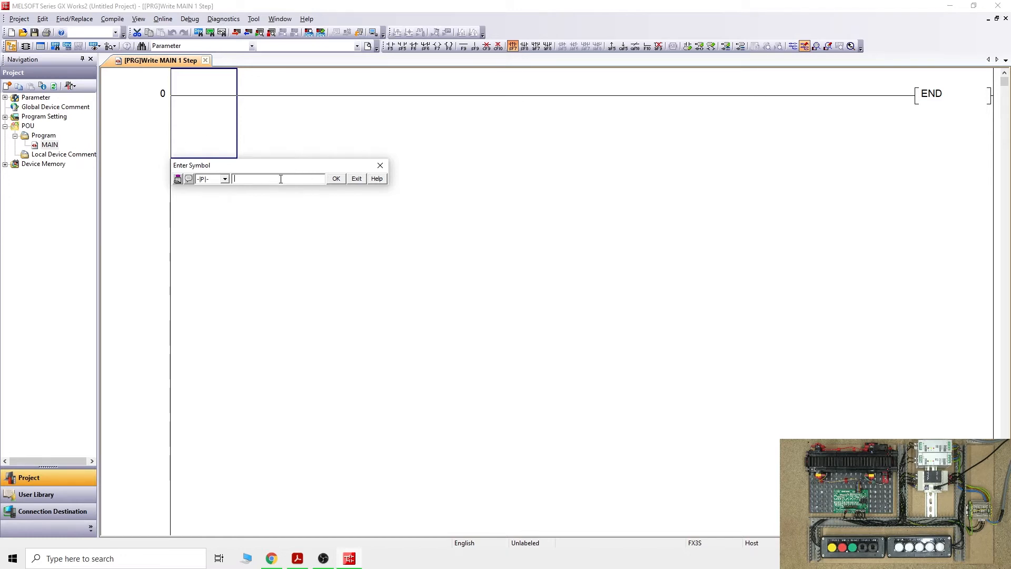
type("x3")
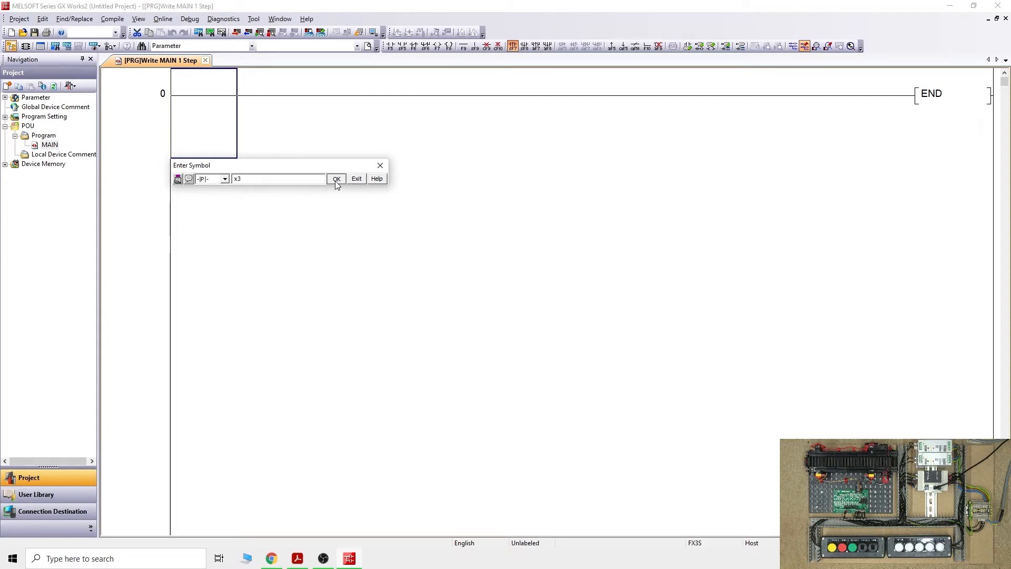
left_click(336, 178)
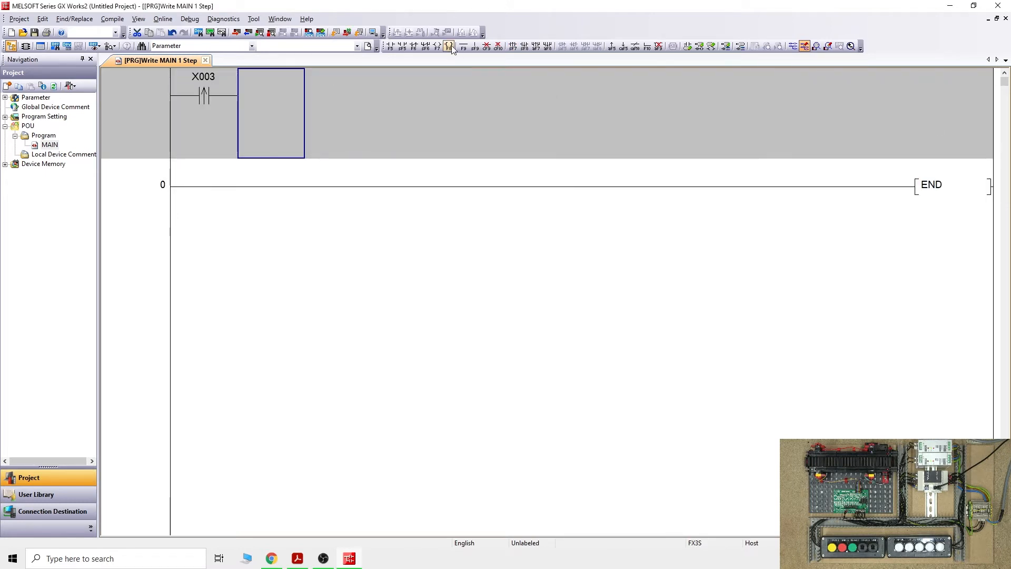
left_click(448, 45)
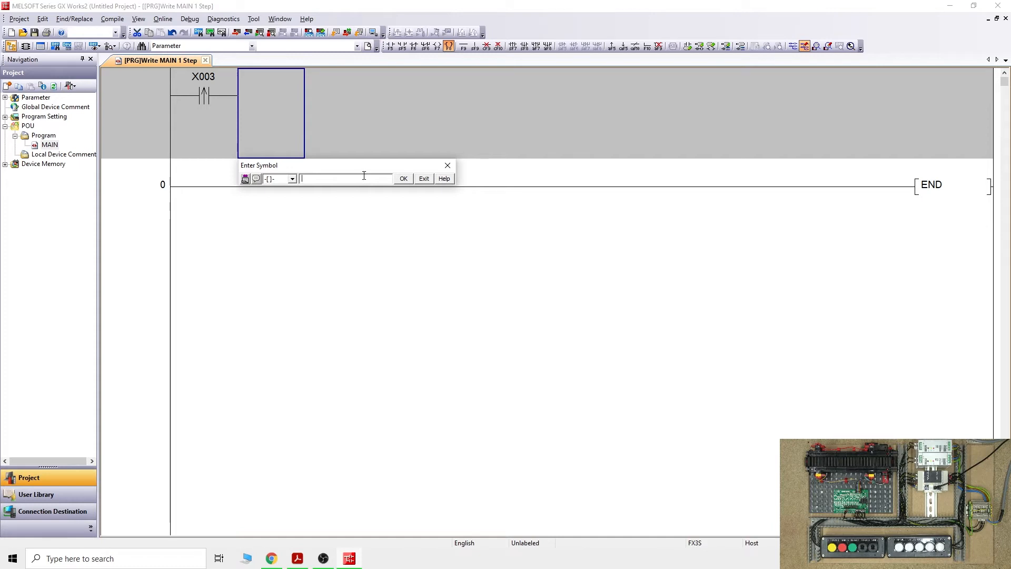
type("set")
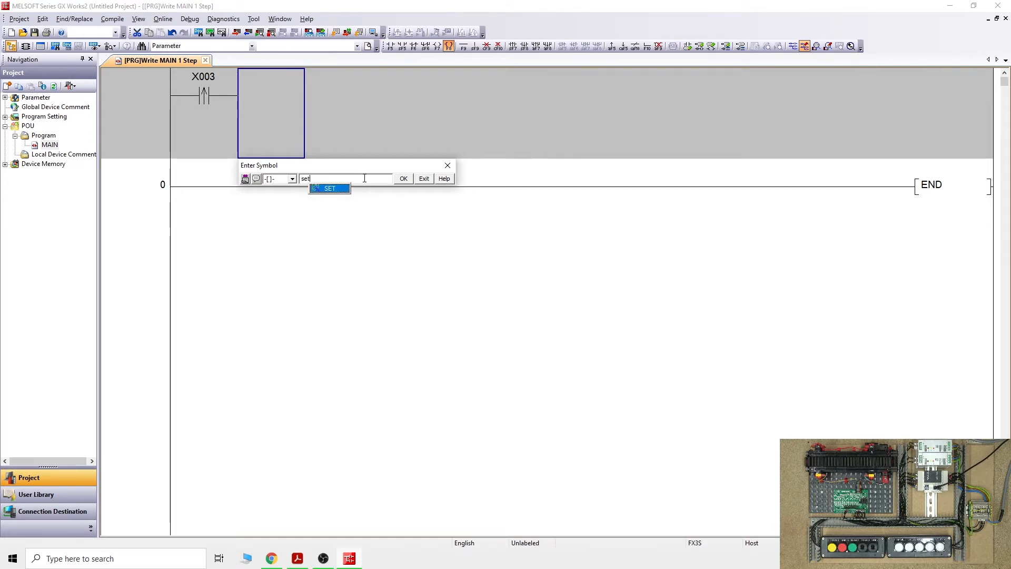
mouse_move(367, 175)
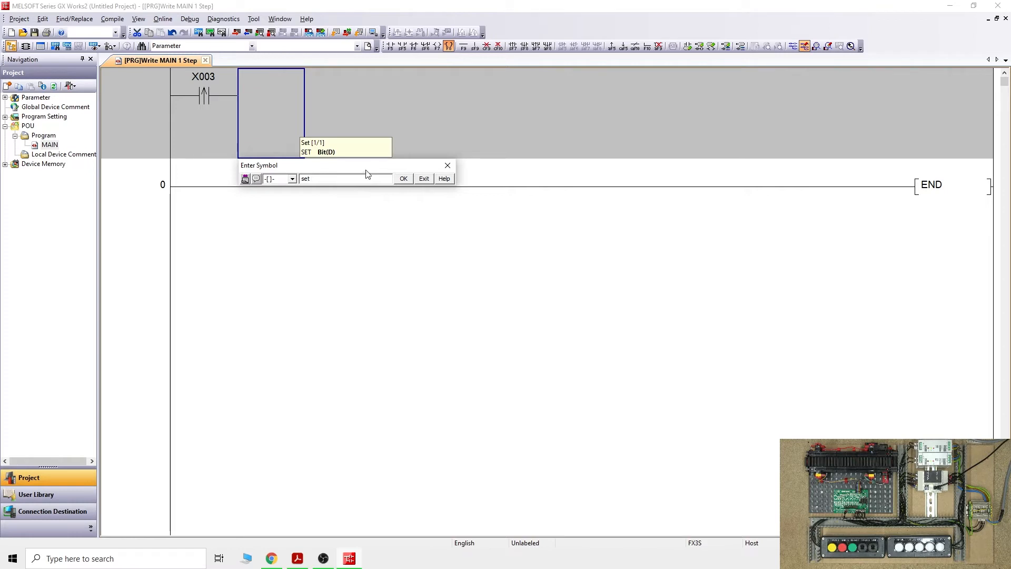
left_click(403, 179)
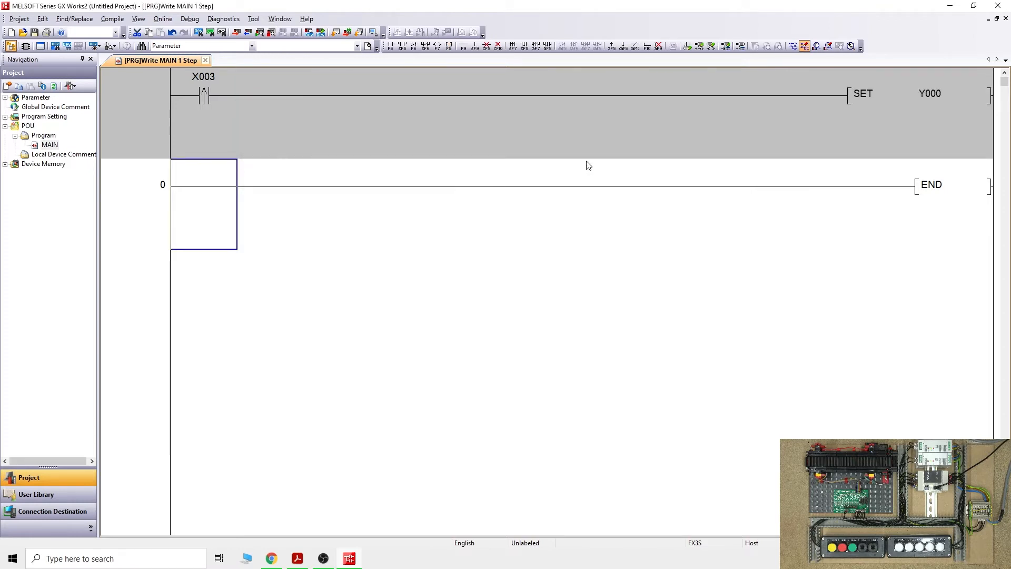
mouse_move(545, 117)
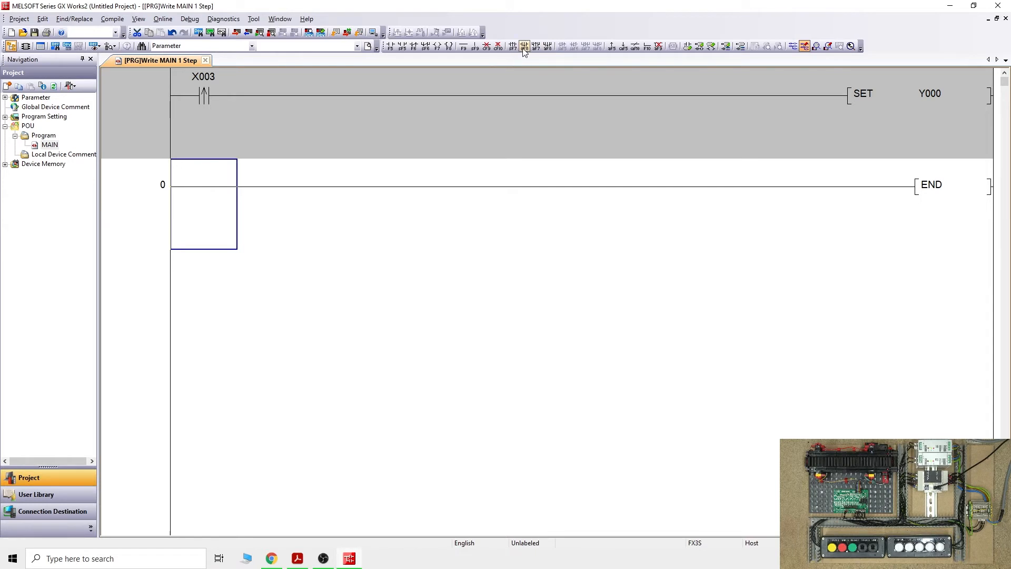
Build rung 1 with falling-edge pulse contact X004 driving RST Y000
left_click(524, 45)
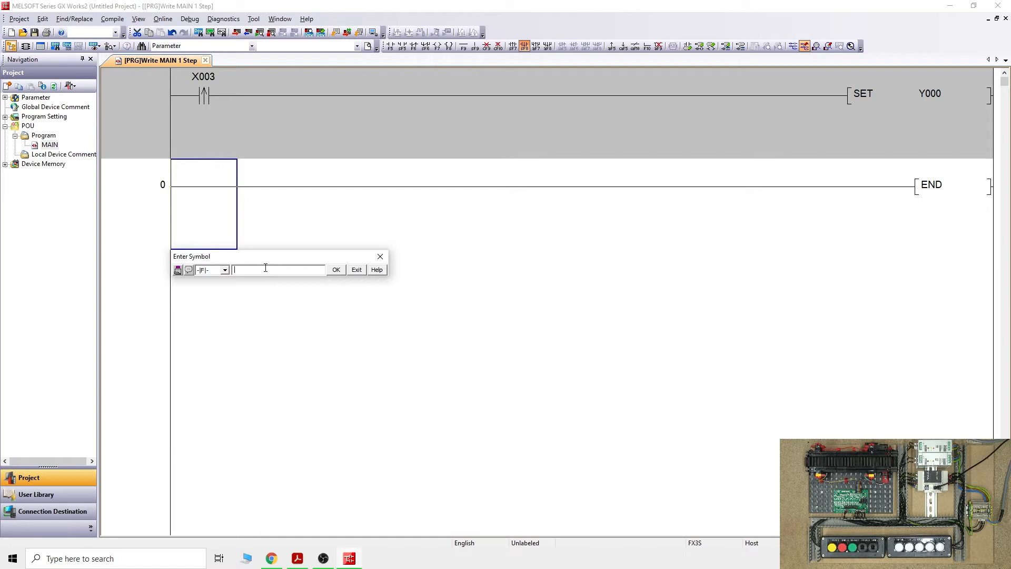
type("x")
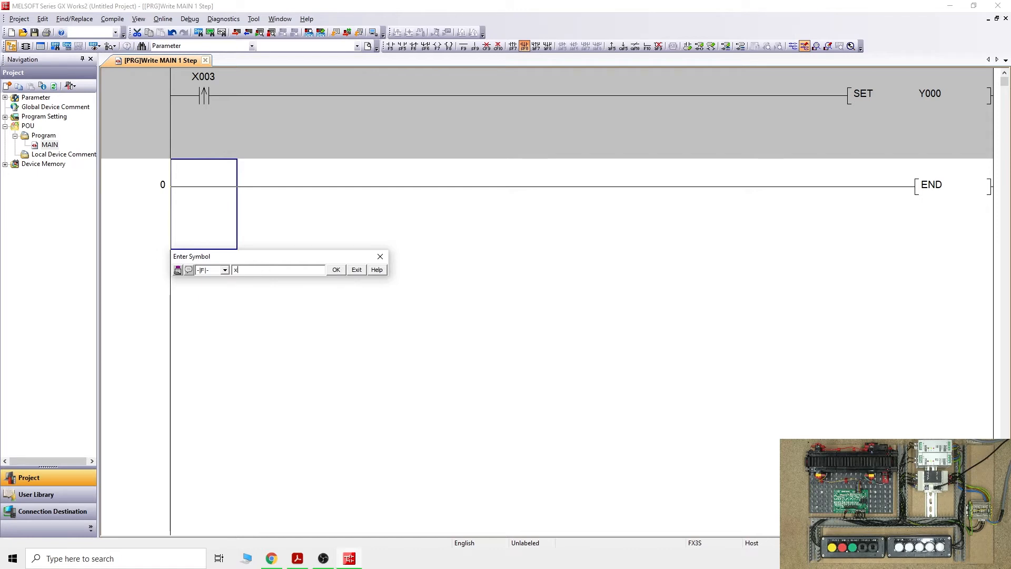
left_click(335, 270)
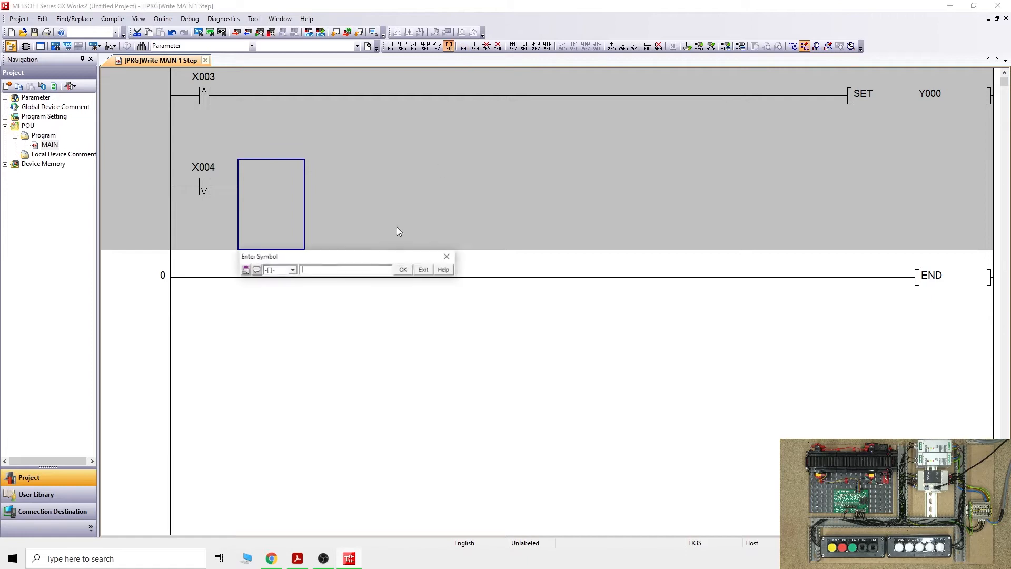
type("rs")
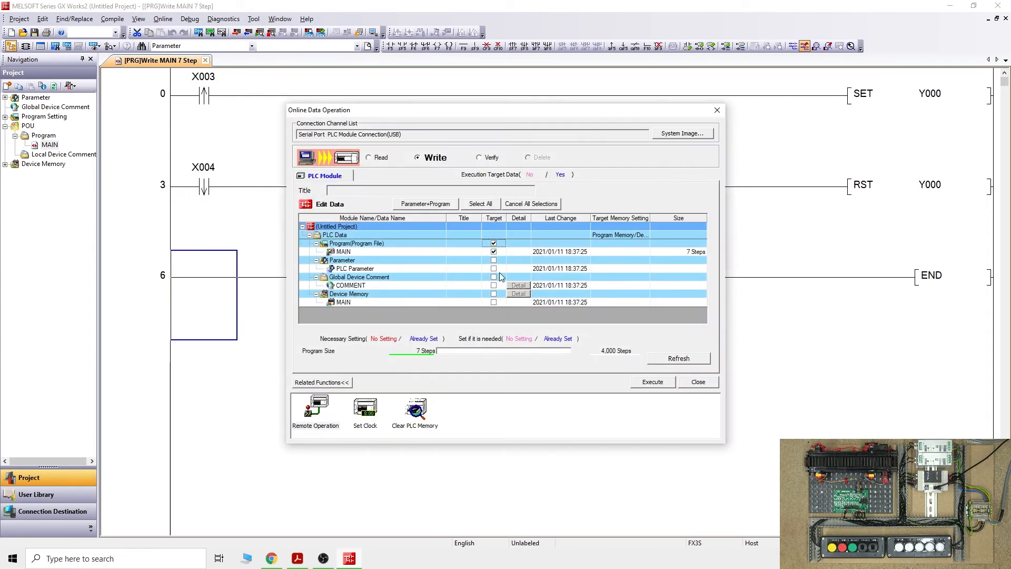
Write Parameter+Program to the PLC, allow remote RUN, and close the write window
left_click(479, 204)
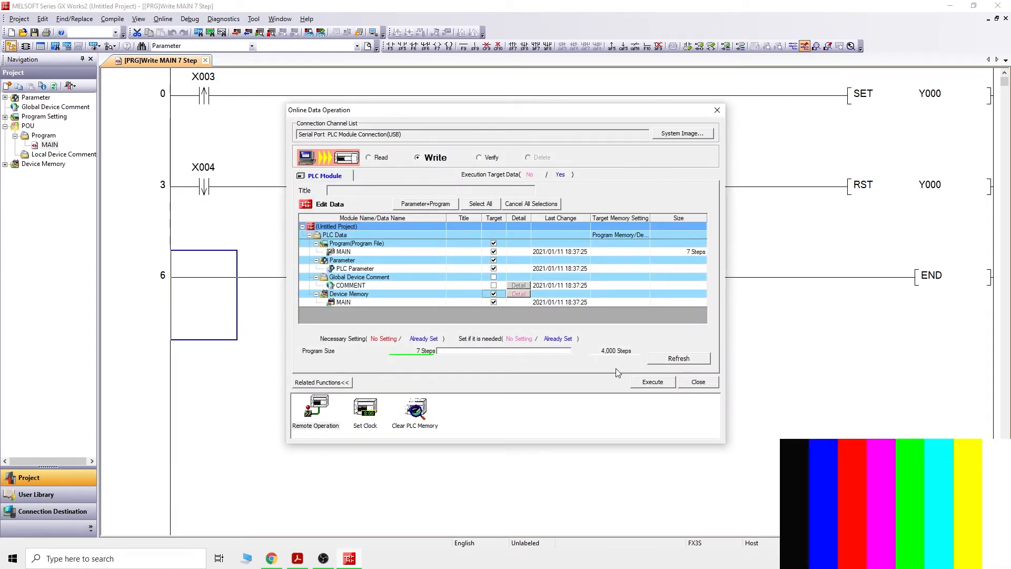
left_click(651, 381)
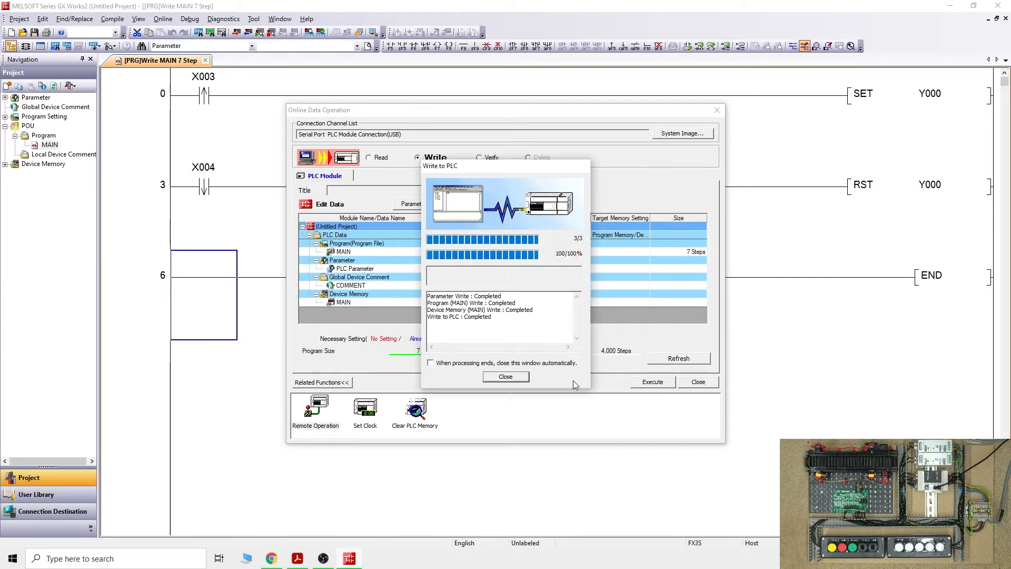
left_click(505, 376)
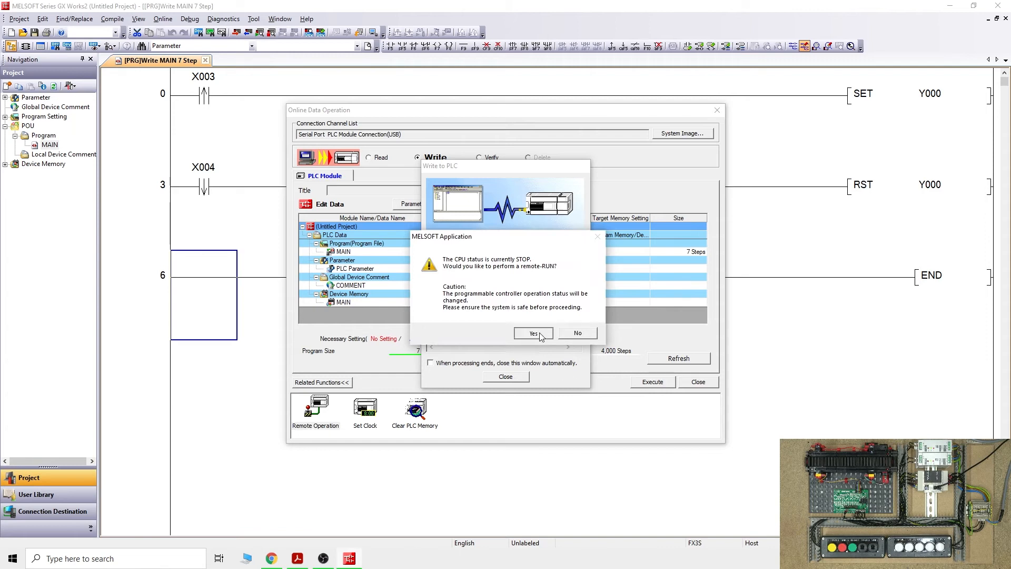
left_click(531, 332)
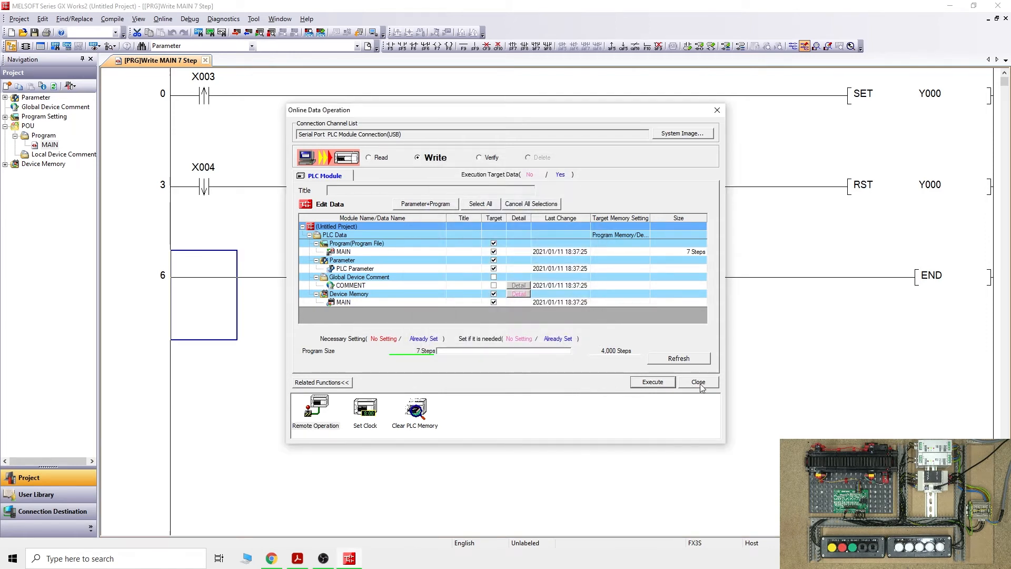
left_click(698, 382)
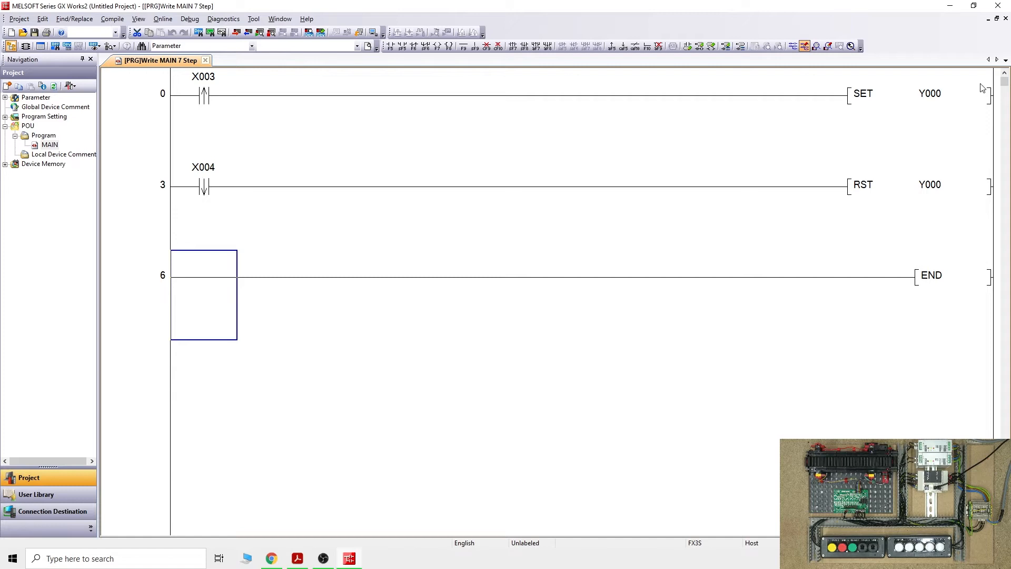
Start Monitor mode to watch the SET/RST Y000 rungs respond to the trainer inputs
left_click(814, 45)
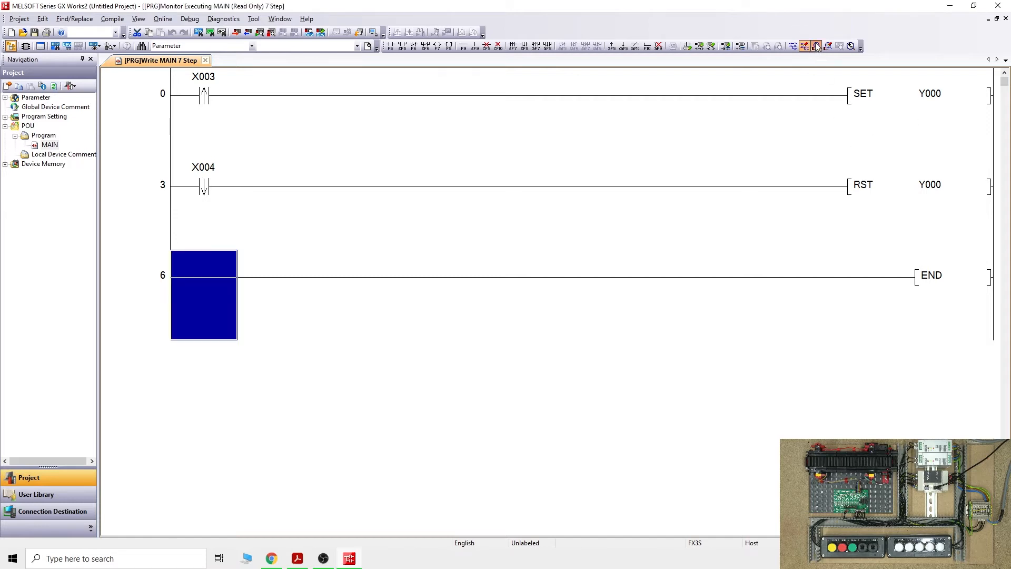
left_click(815, 45)
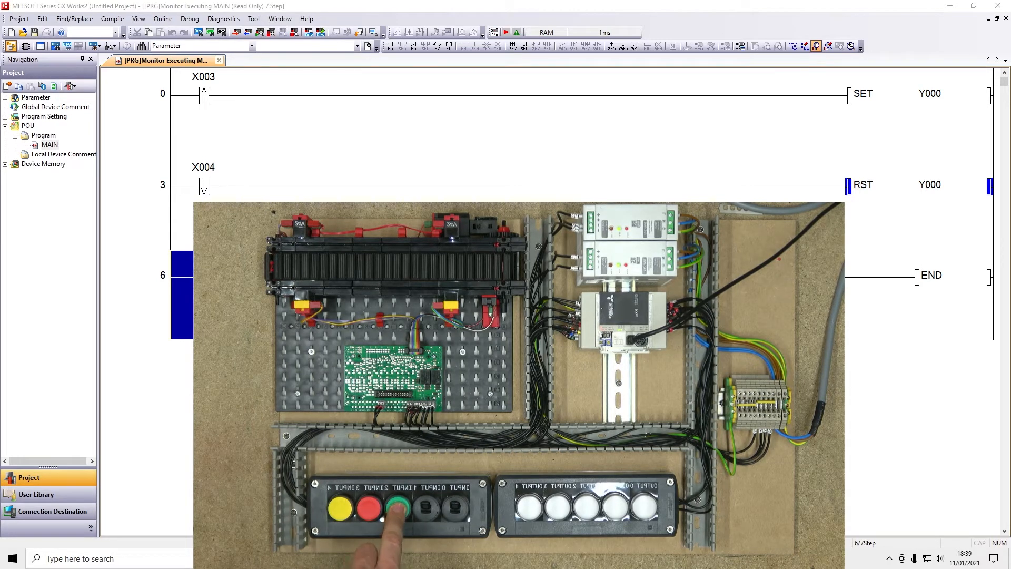
left_click(394, 508)
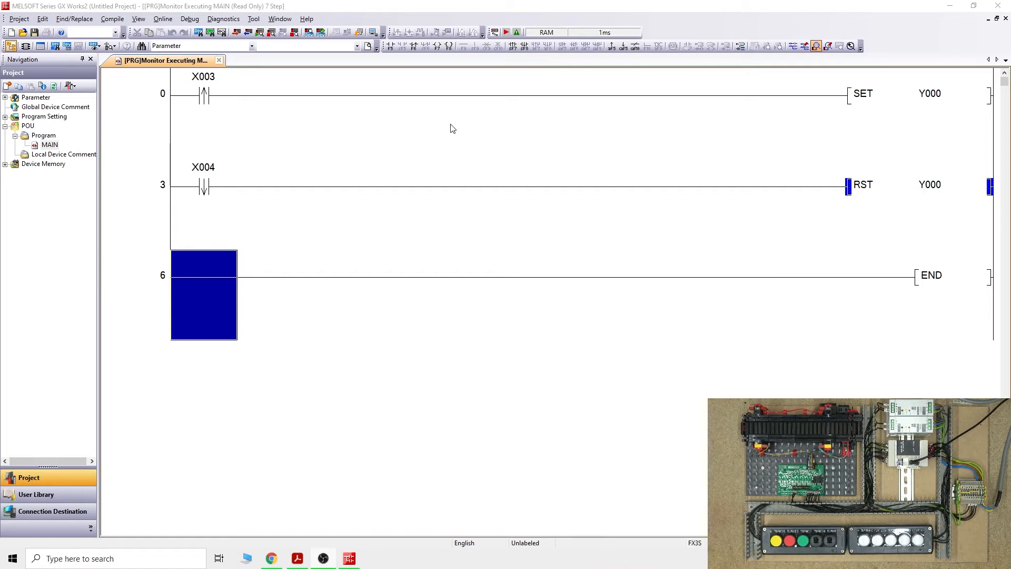
mouse_move(430, 124)
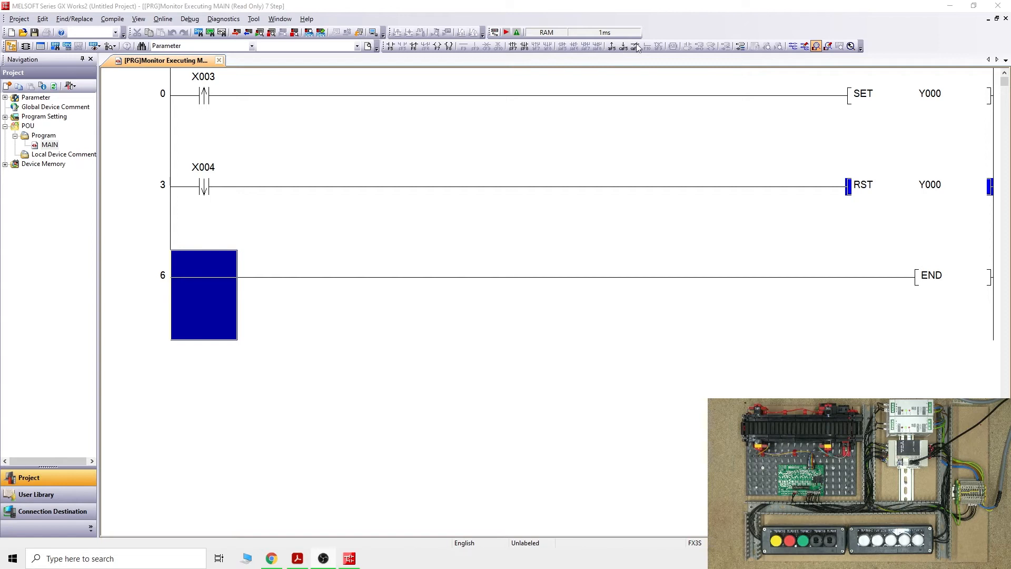
mouse_move(643, 49)
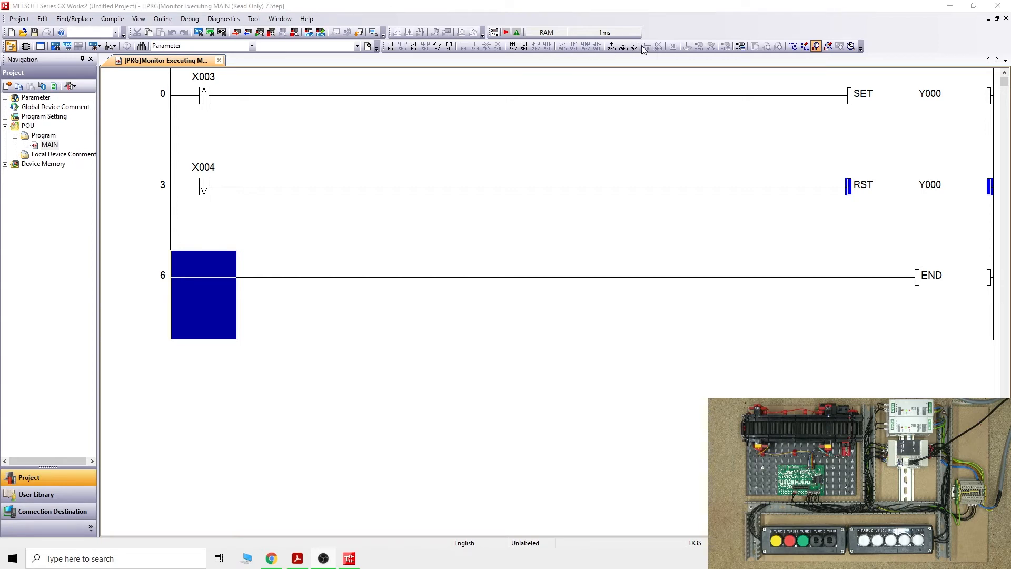
mouse_move(529, 73)
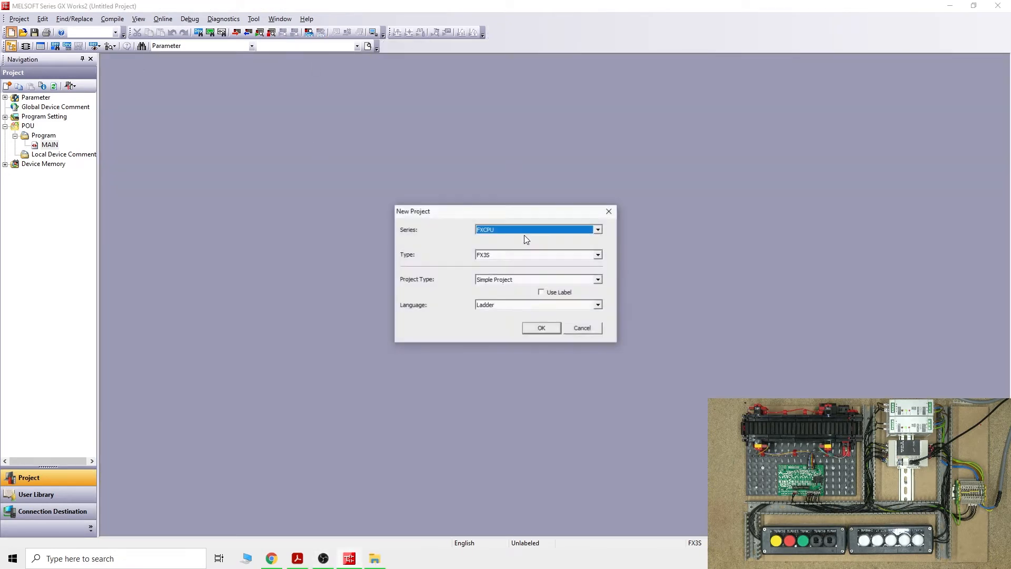
Create a fresh FX3S ladder project and answer the prompt to save the previous one
left_click(541, 327)
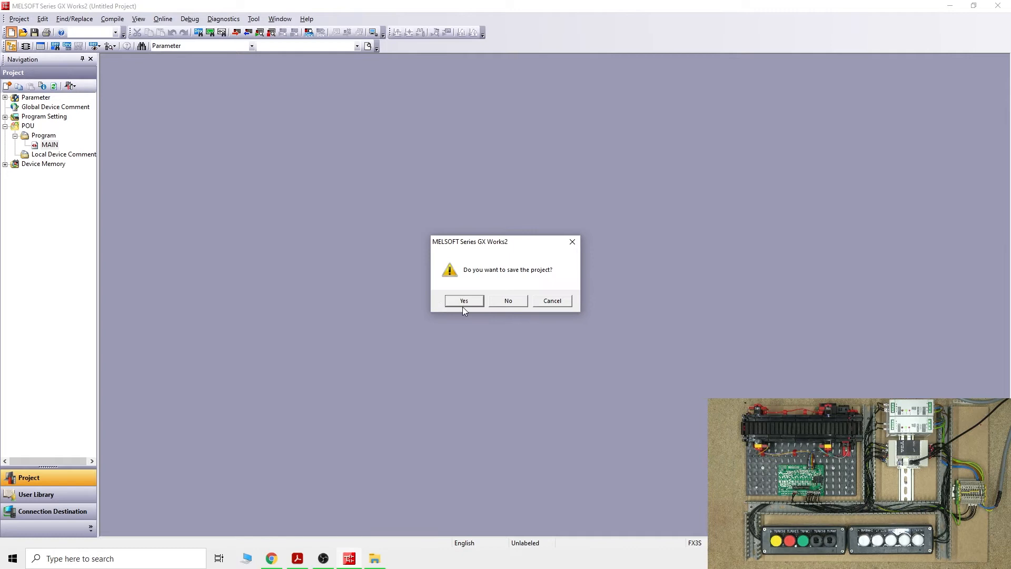
left_click(507, 300)
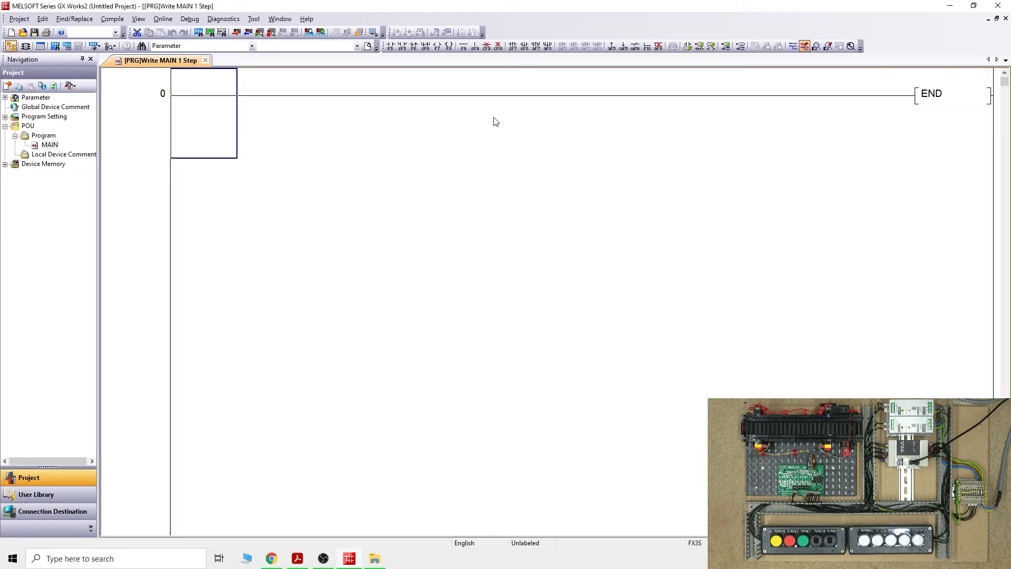
mouse_move(425, 316)
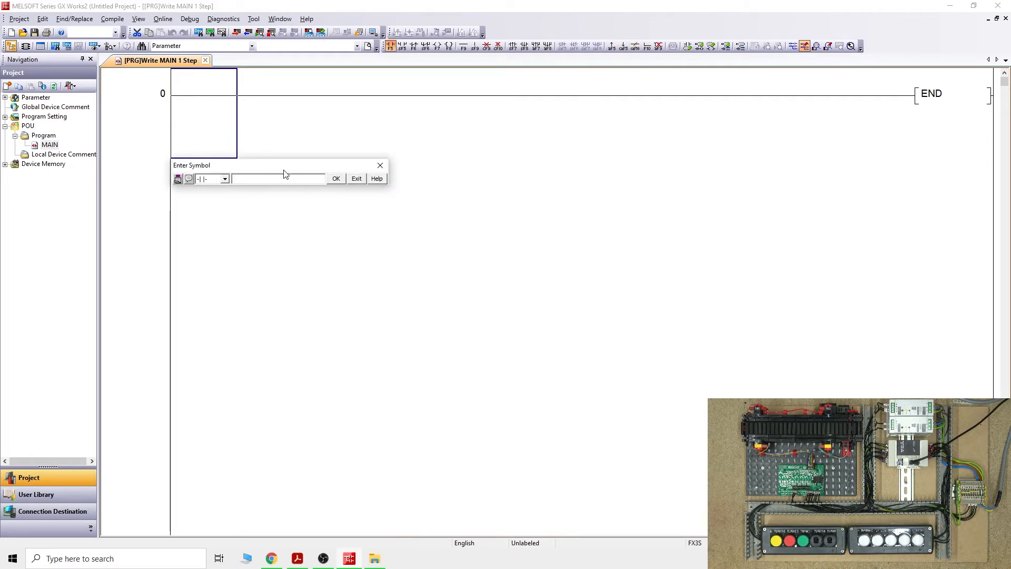
Enter rung 0 with contact M0 driving timer T1 K22 and start simulation
type("m0")
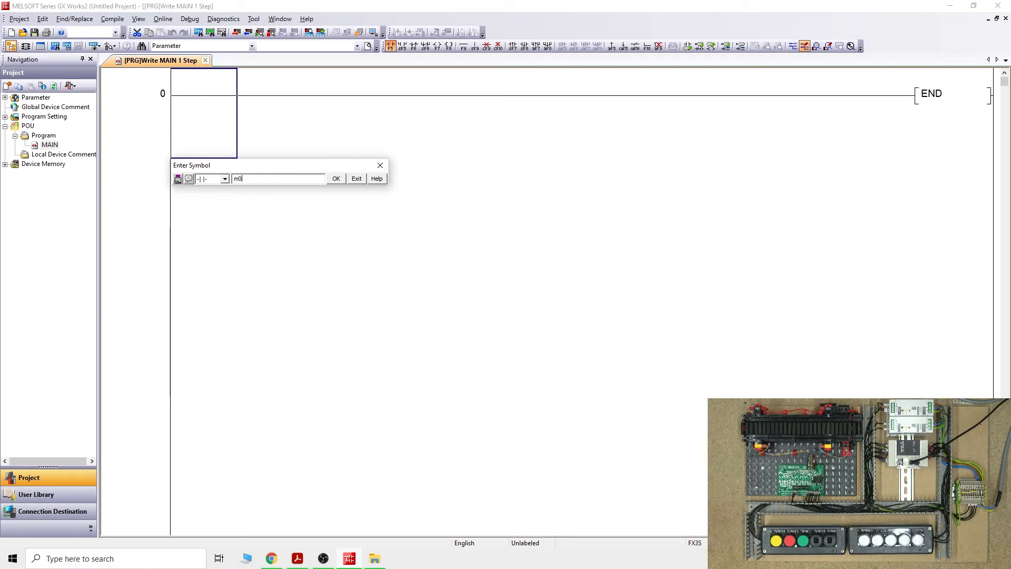
left_click(335, 178)
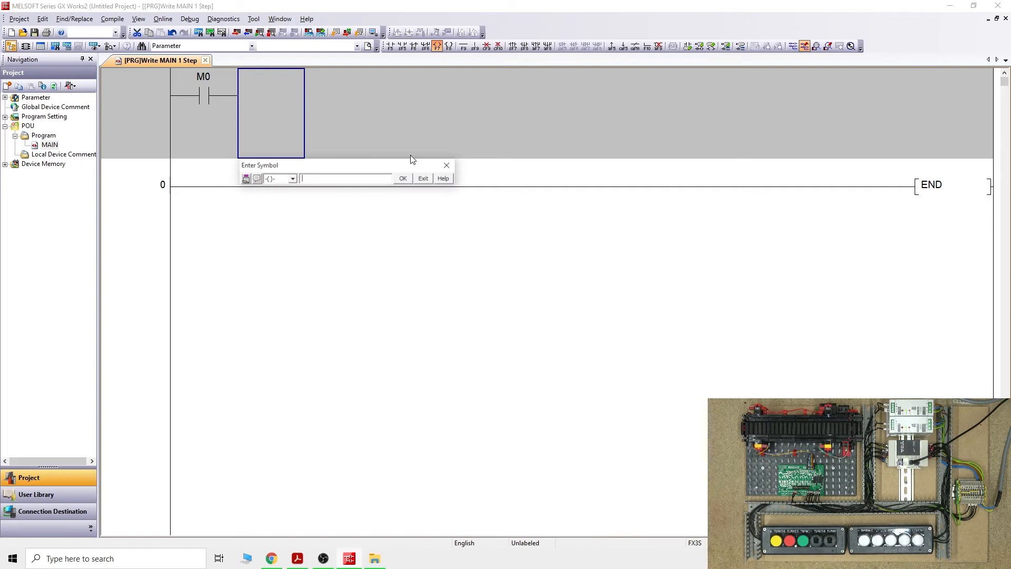
mouse_move(362, 138)
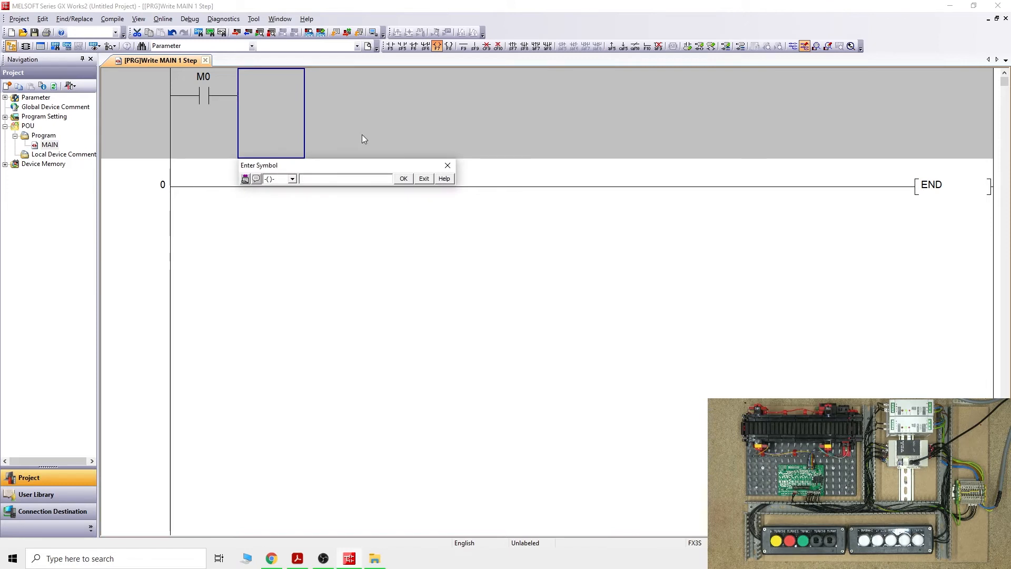
type("t1 k")
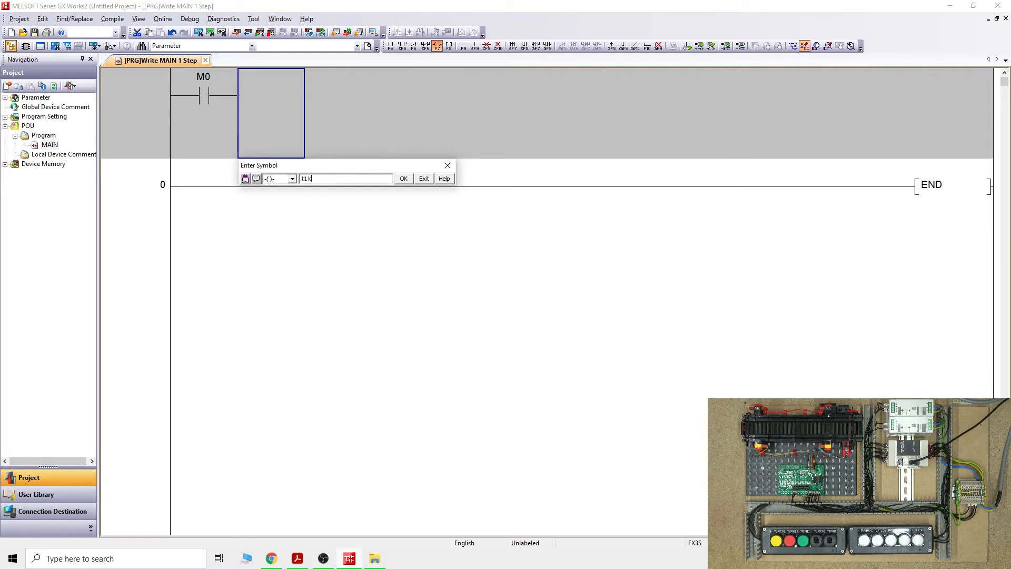
type("22")
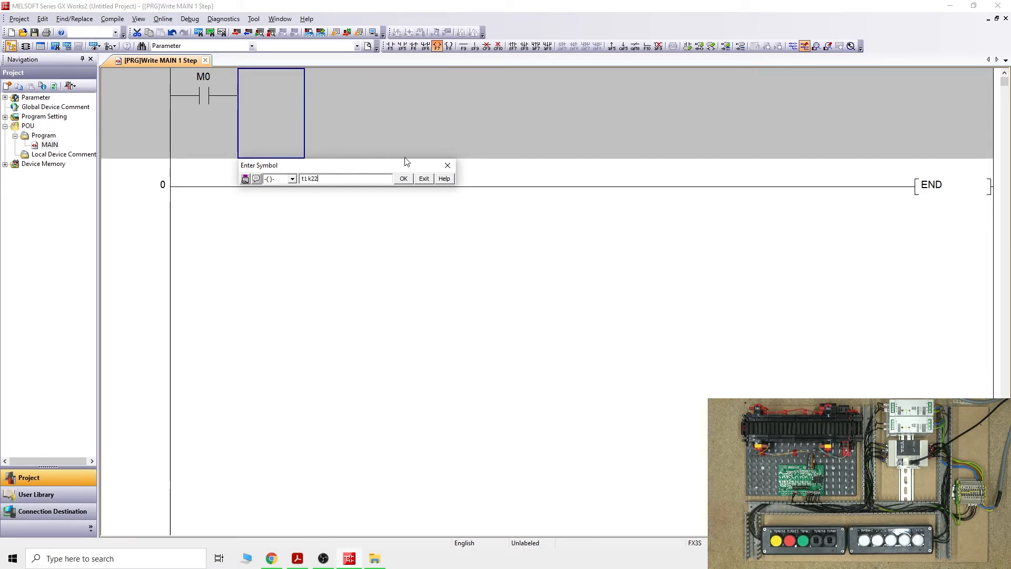
left_click(403, 179)
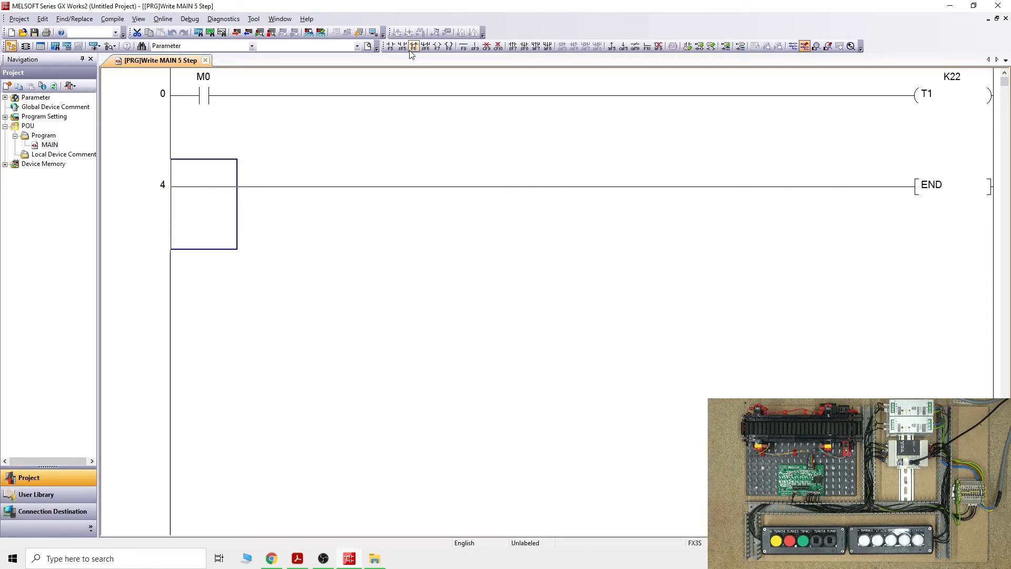
left_click(373, 32)
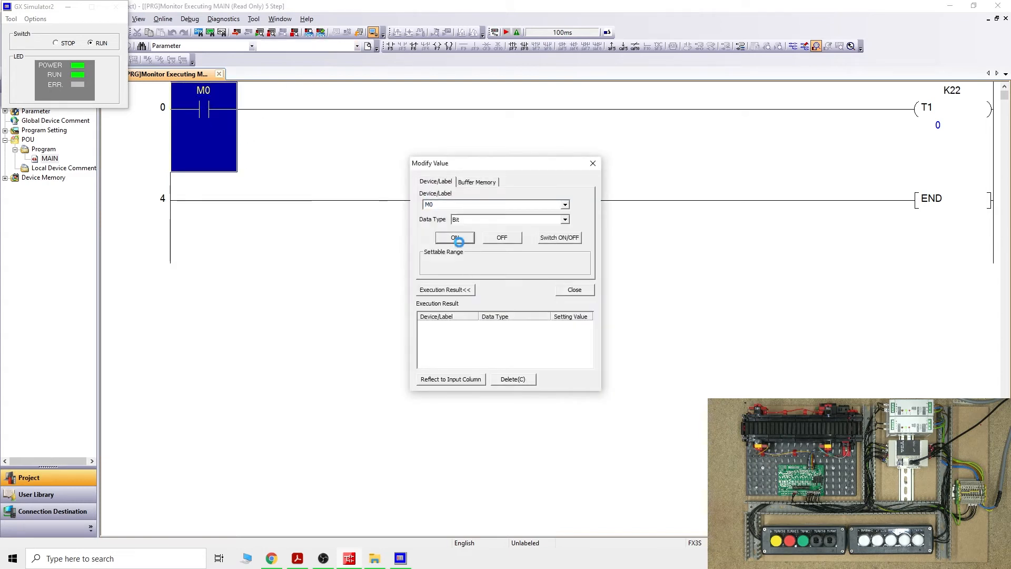
In Modify Value, force M0 ON then OFF so T1 counts to 22, then close the dialog
left_click(454, 237)
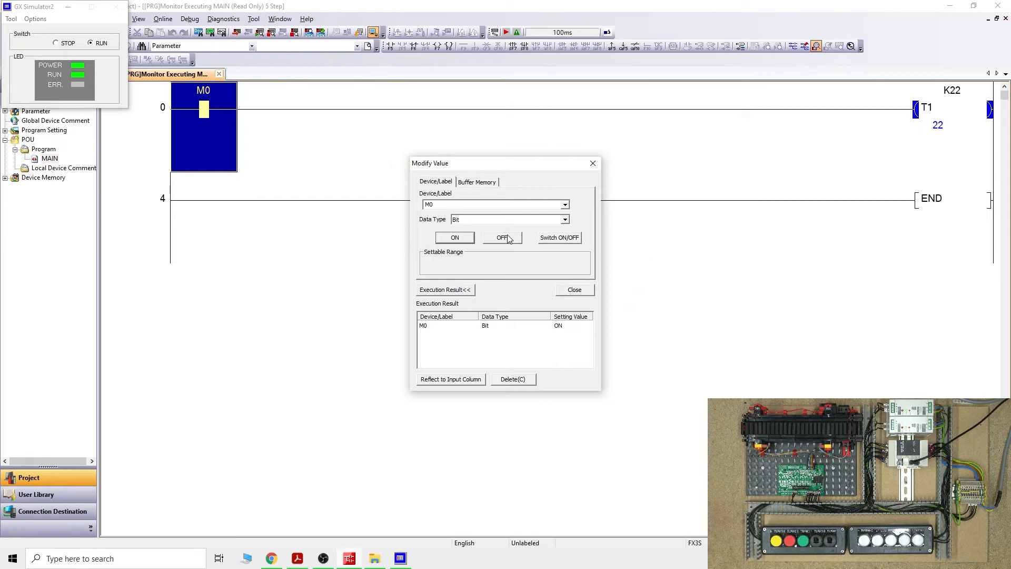
left_click(502, 237)
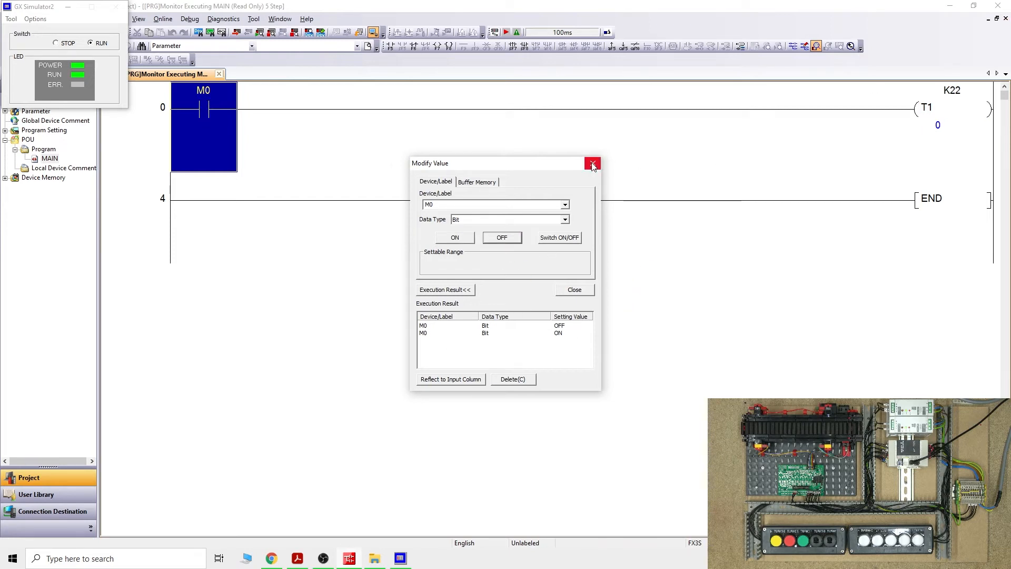
mouse_move(591, 164)
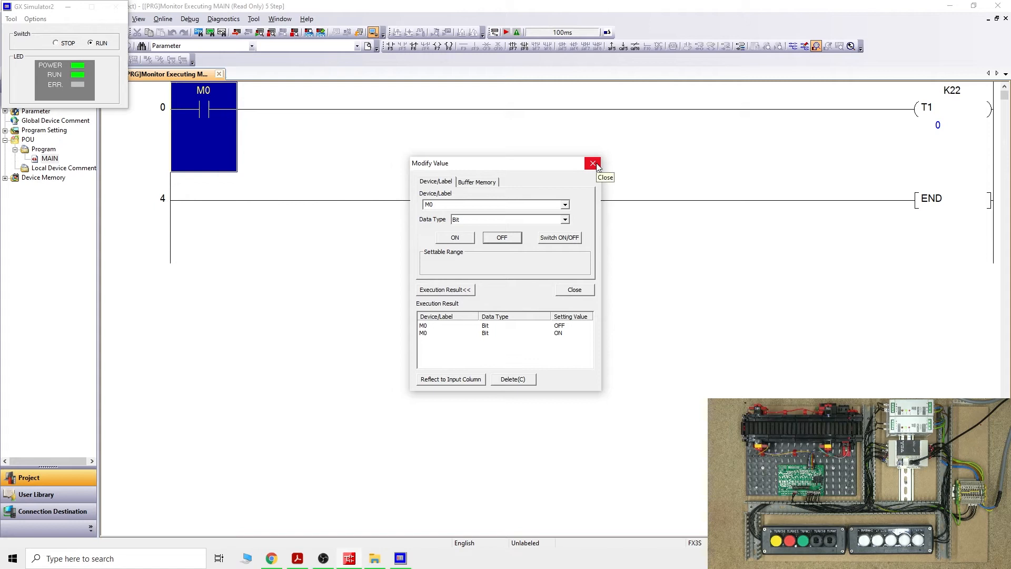
left_click(592, 163)
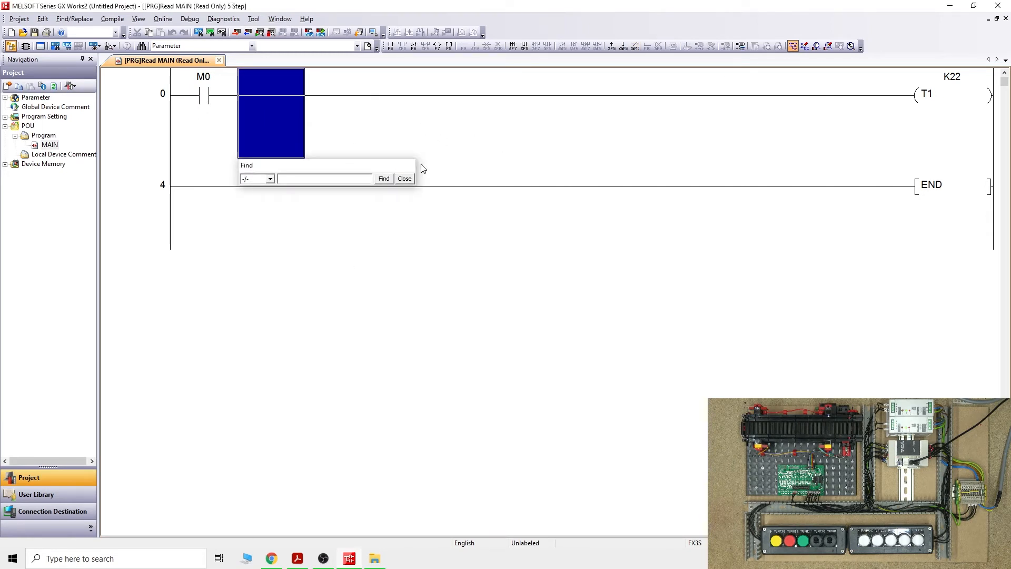
Close Find and return the ladder to Write mode for editing
left_click(405, 178)
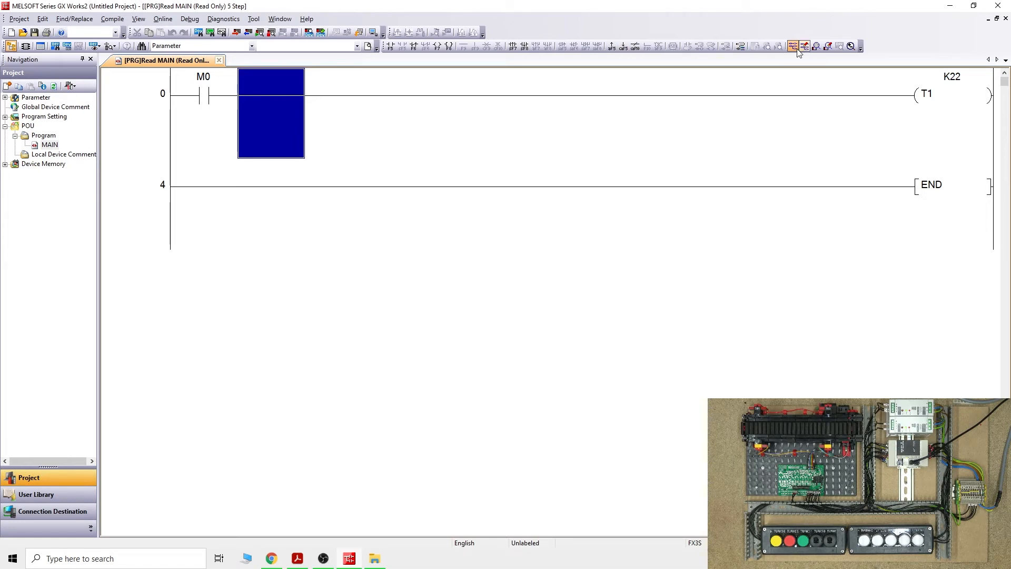
left_click(793, 46)
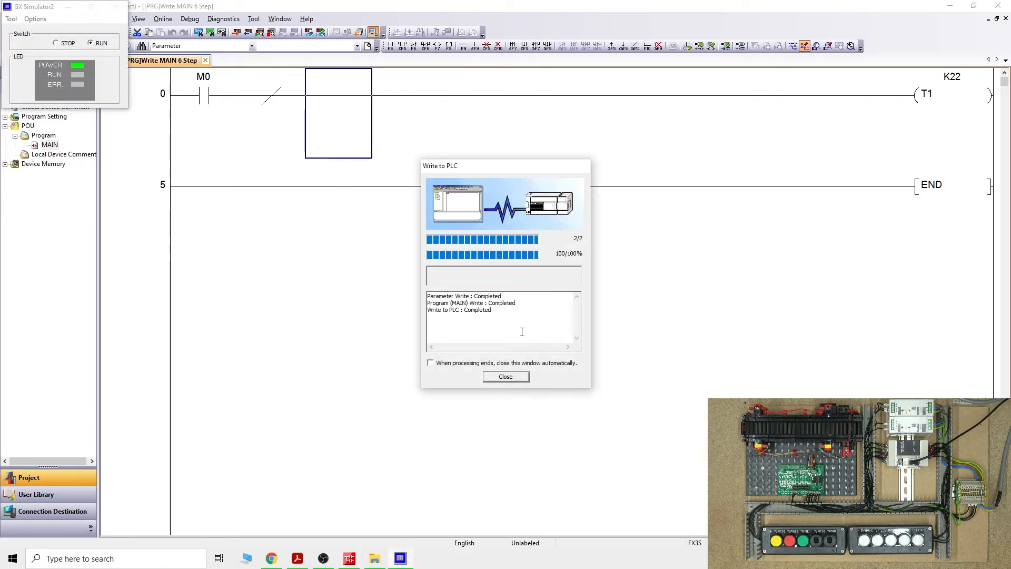
Dismiss the completed Write to PLC report so monitoring can start
left_click(505, 376)
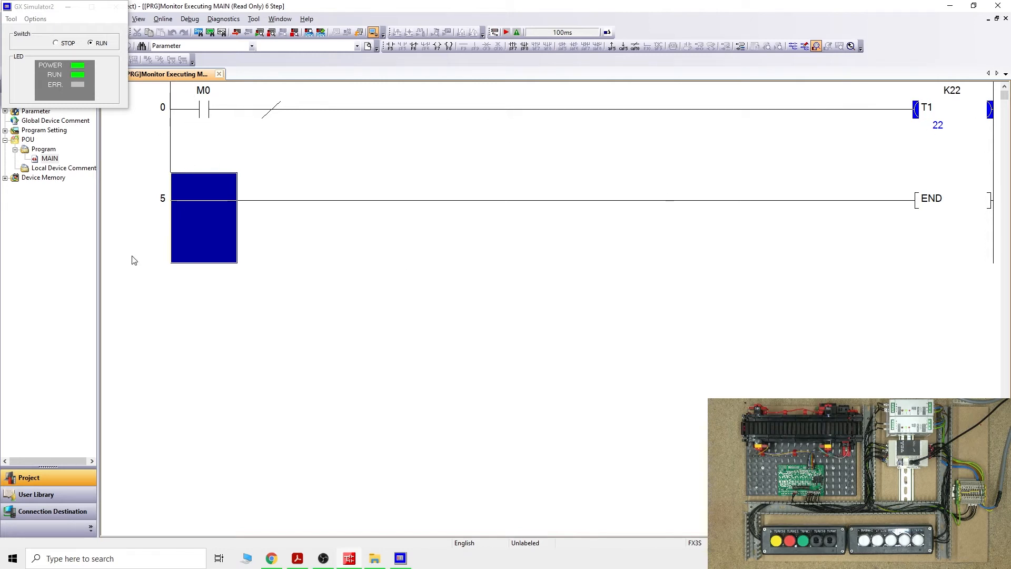
mouse_move(215, 156)
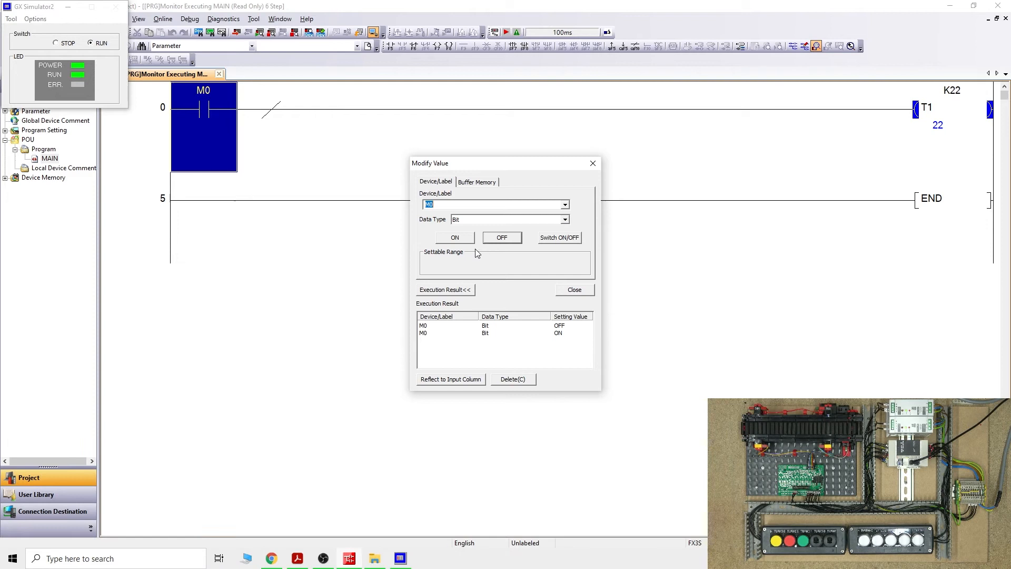
Toggle M0 ON/OFF several times, watching T1 alternate between 0 and 22, then close Modify Value
left_click(559, 237)
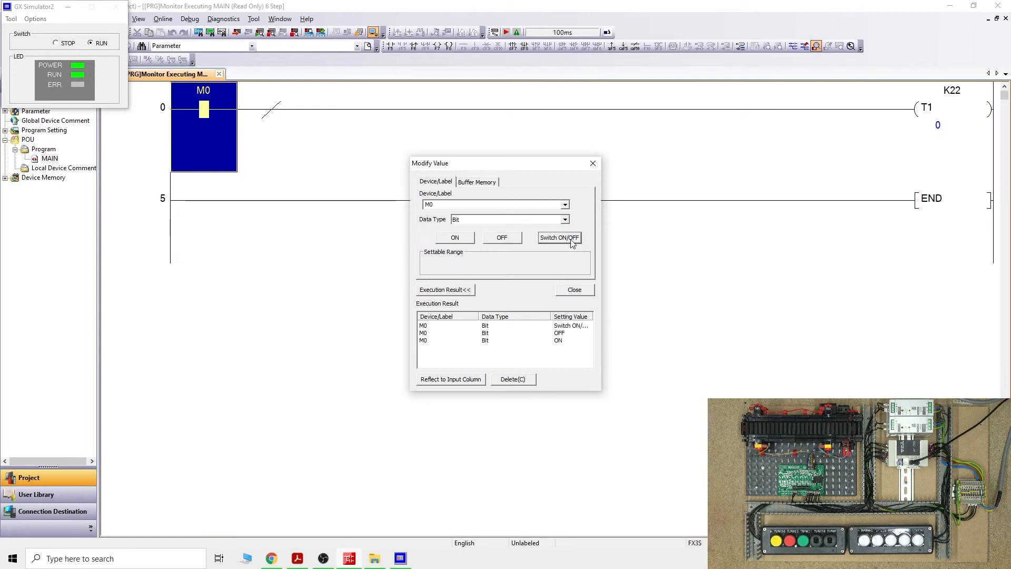
left_click(559, 238)
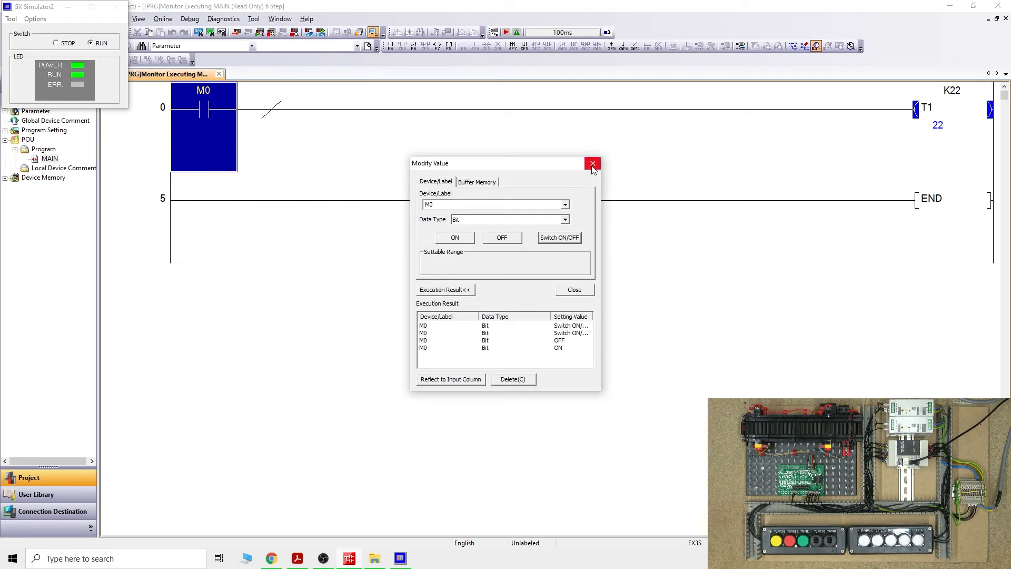
left_click(558, 237)
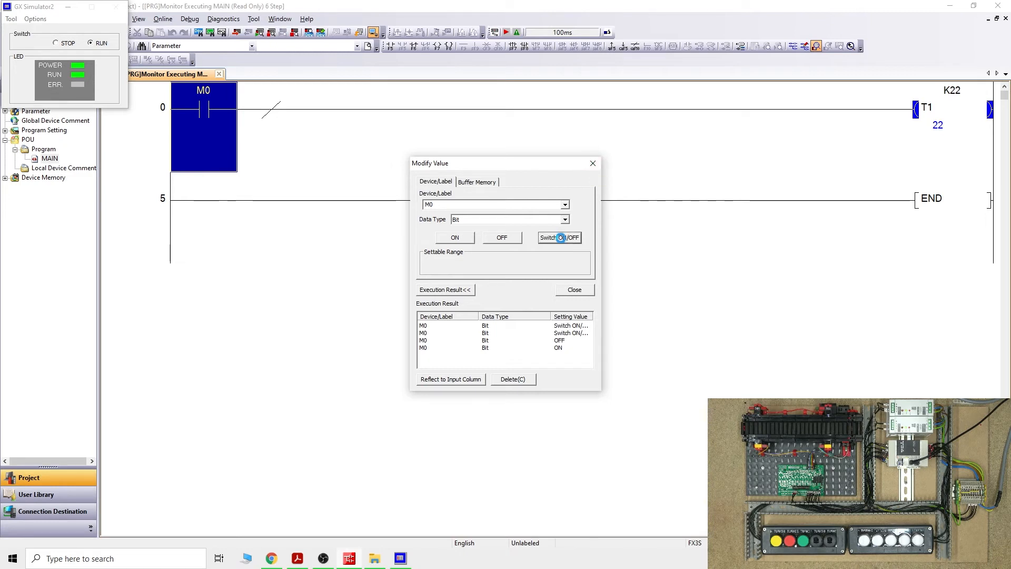
left_click(558, 238)
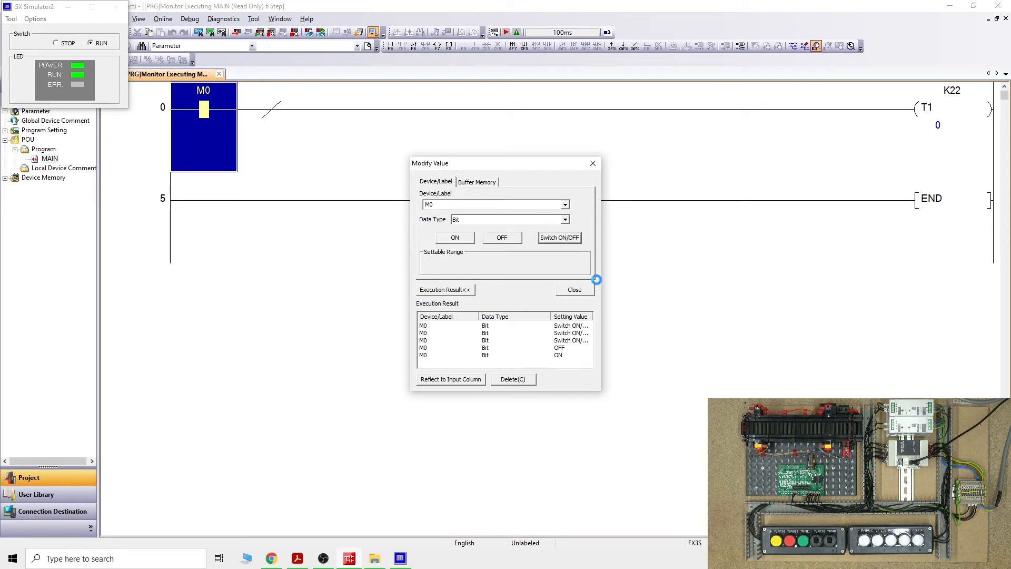
left_click(558, 237)
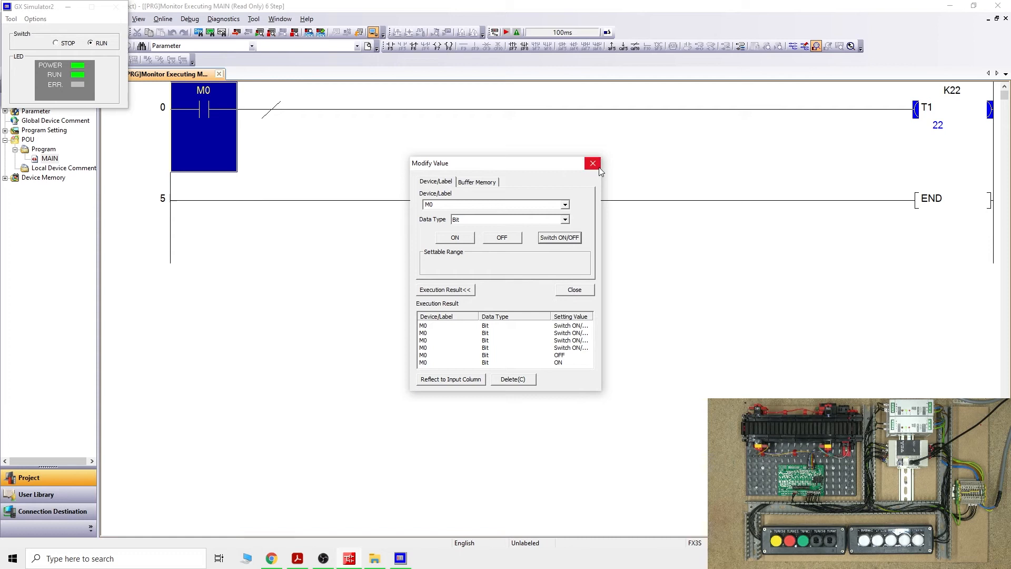
mouse_move(591, 163)
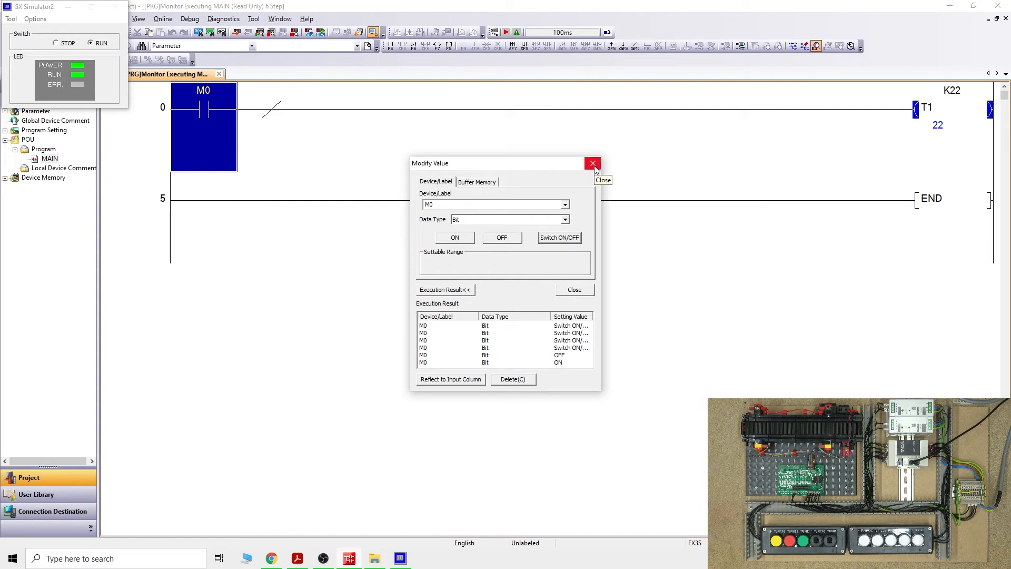
left_click(592, 163)
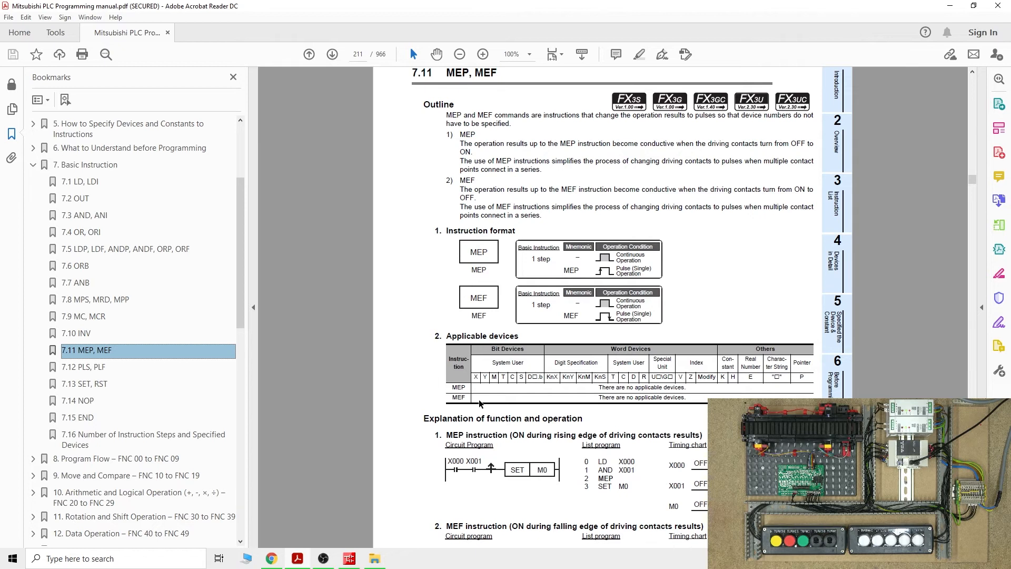
Scroll the Mitsubishi manual down to section 7.11 MEP, MEF on page 211
scroll("down", 3)
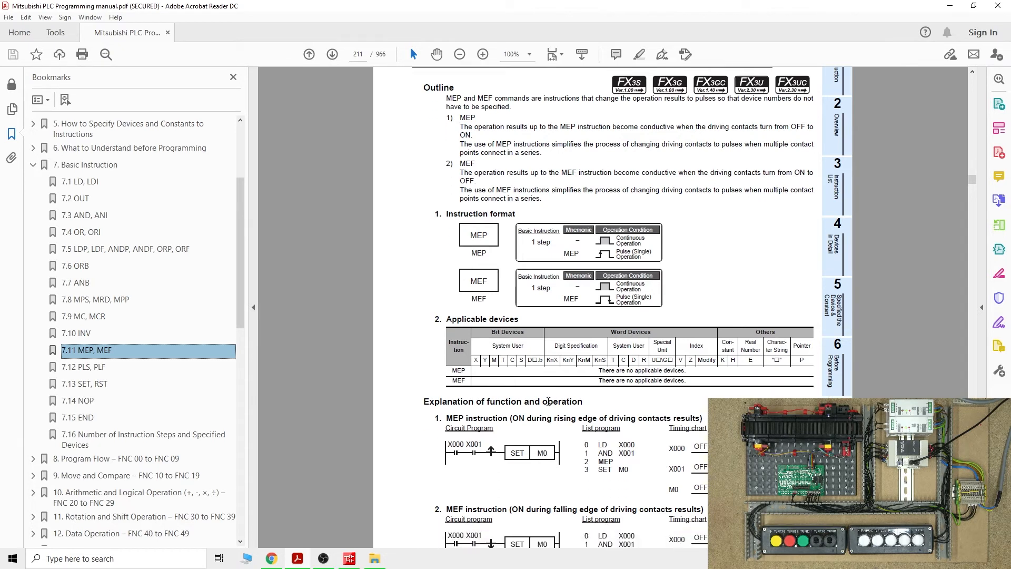
scroll("down", 3)
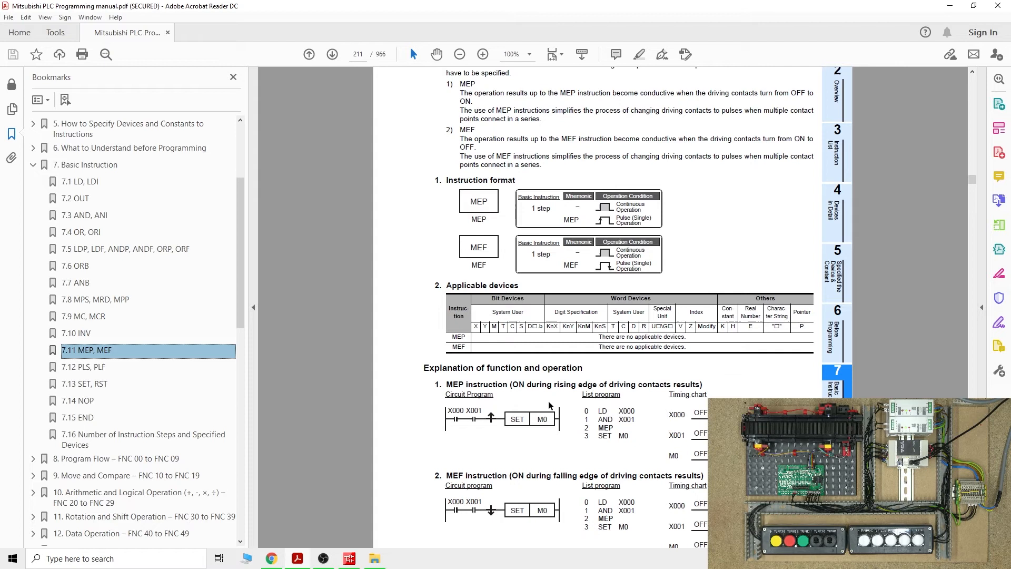
scroll("down", 3)
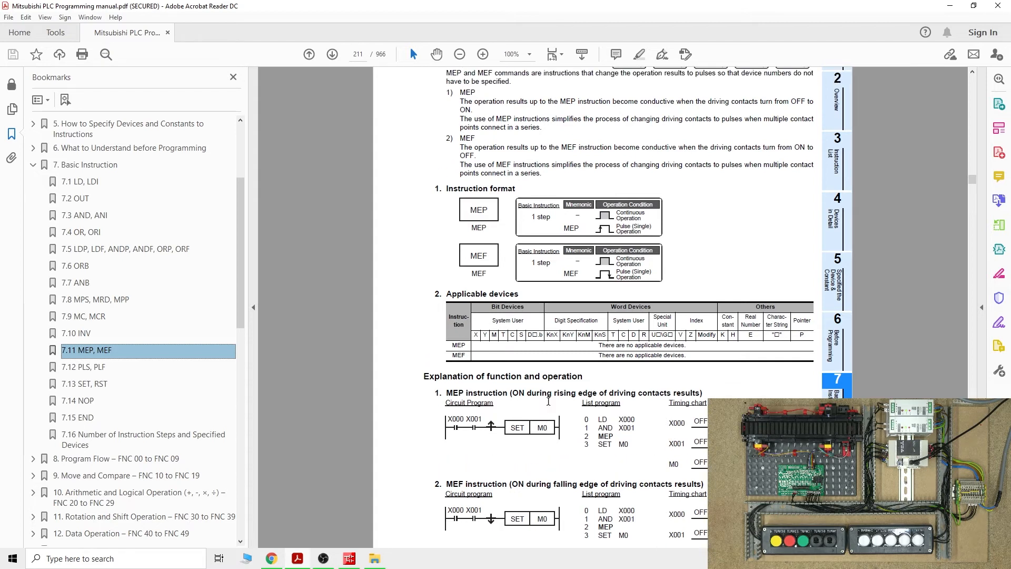
scroll("down", 3)
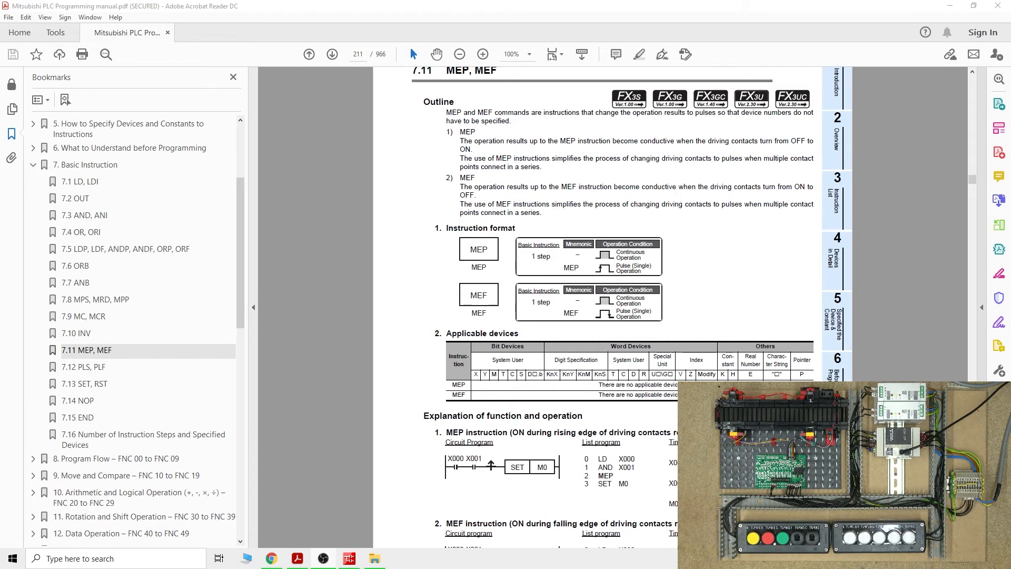
mouse_move(999, 249)
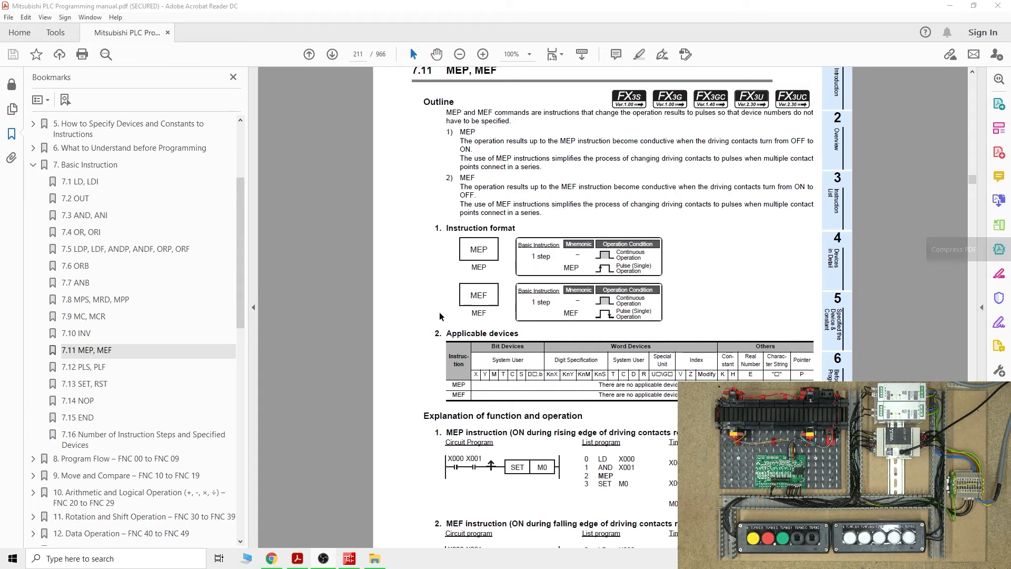
mouse_move(416, 143)
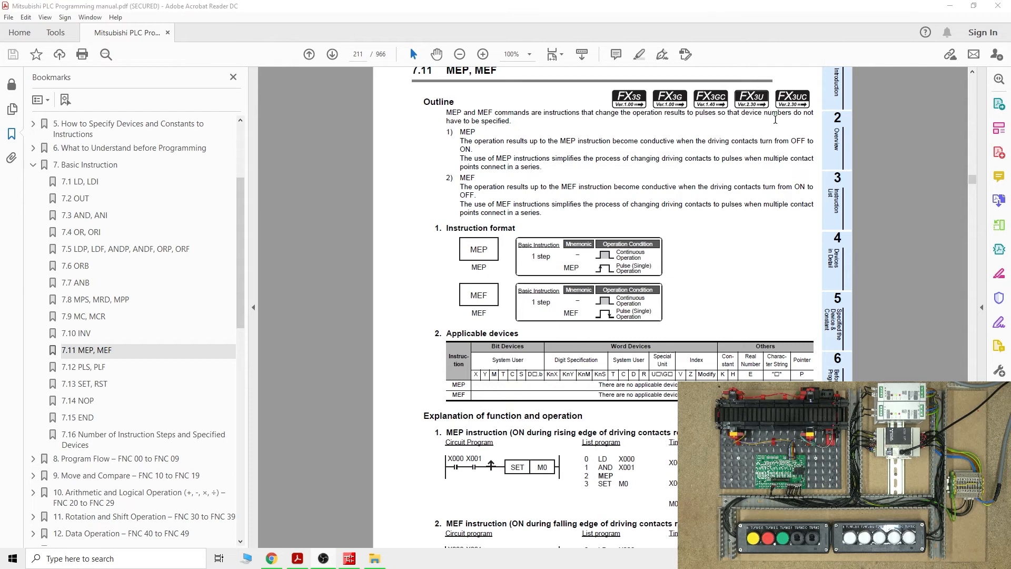
mouse_move(656, 135)
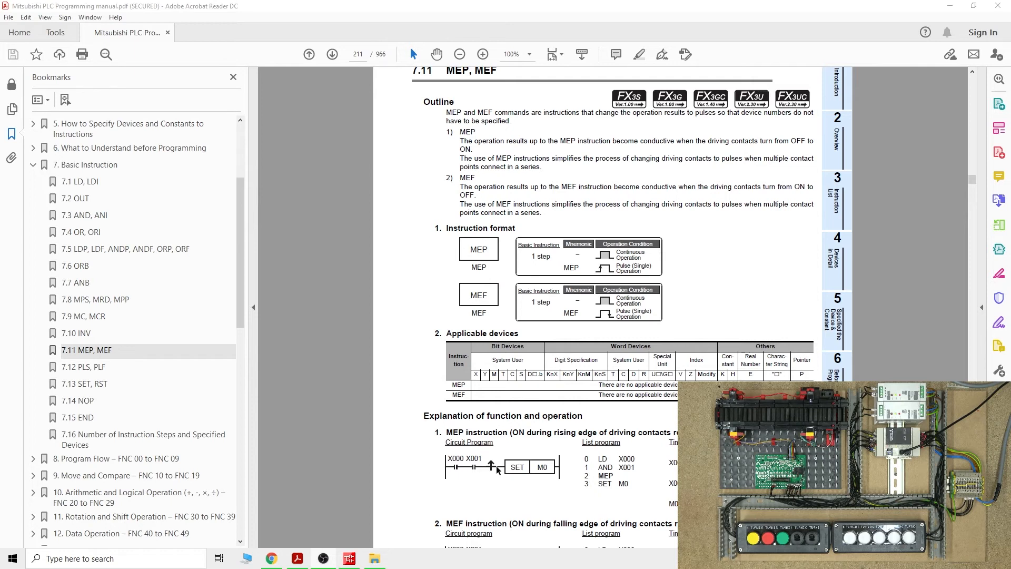
mouse_move(406, 485)
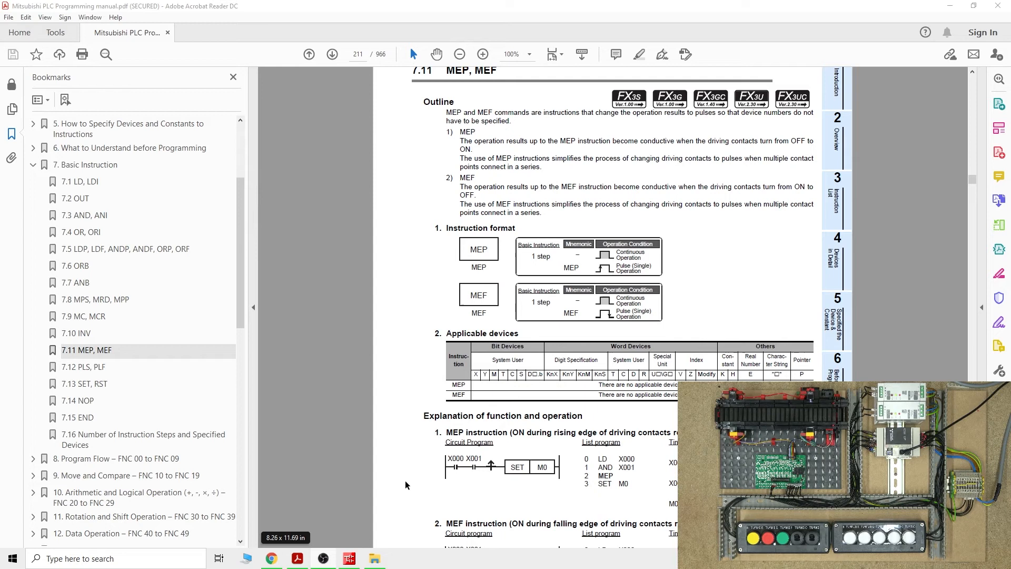
mouse_move(457, 436)
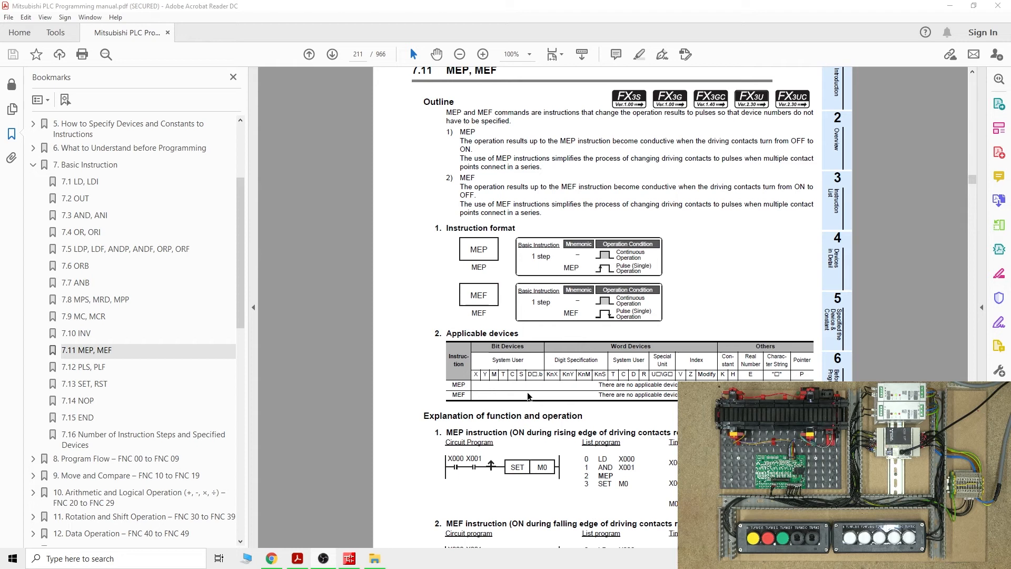
Finish reading the MEP/MEF outline and minimise Acrobat to return to the ladder
scroll("down", 3)
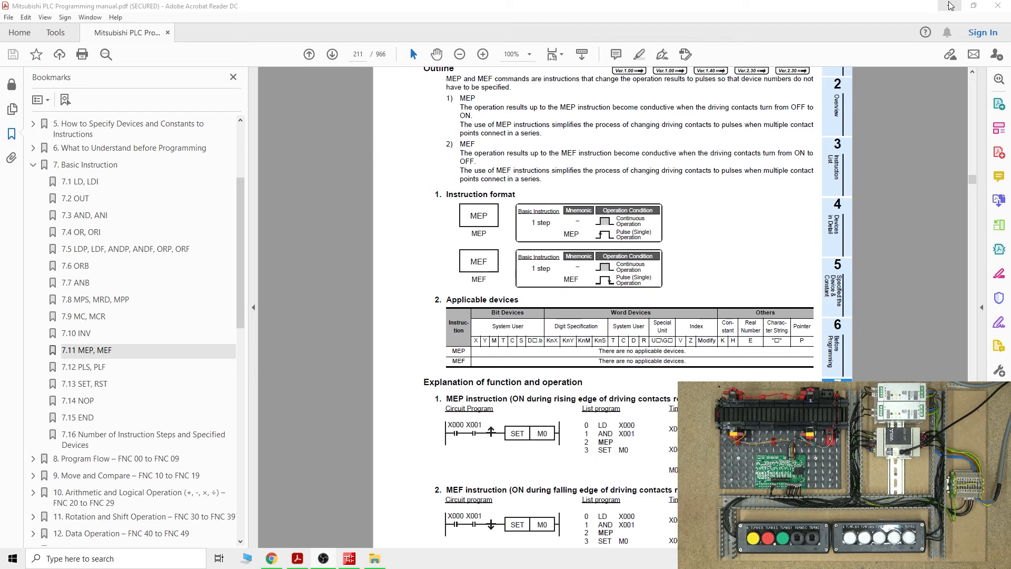
left_click(348, 558)
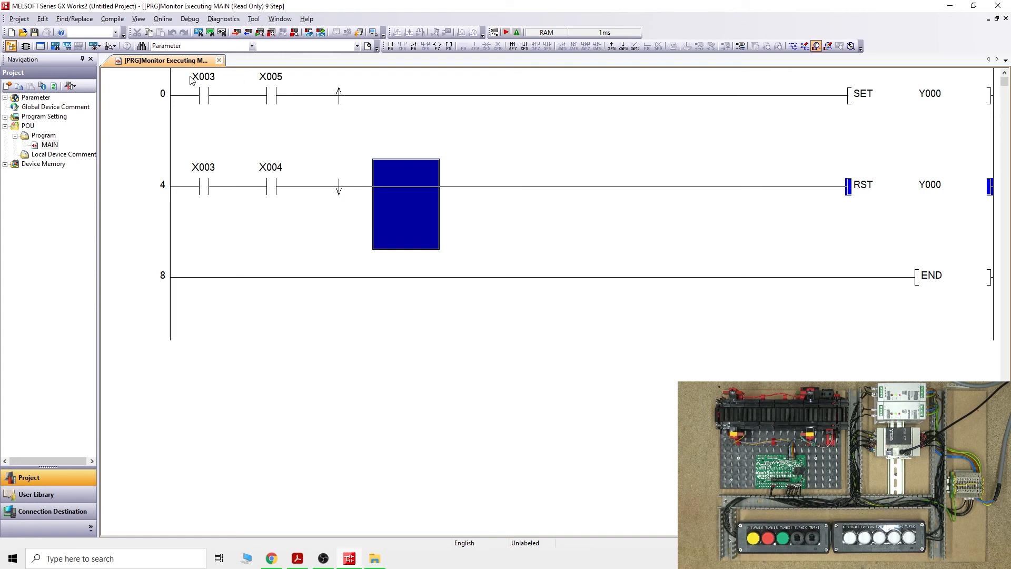
mouse_move(270, 109)
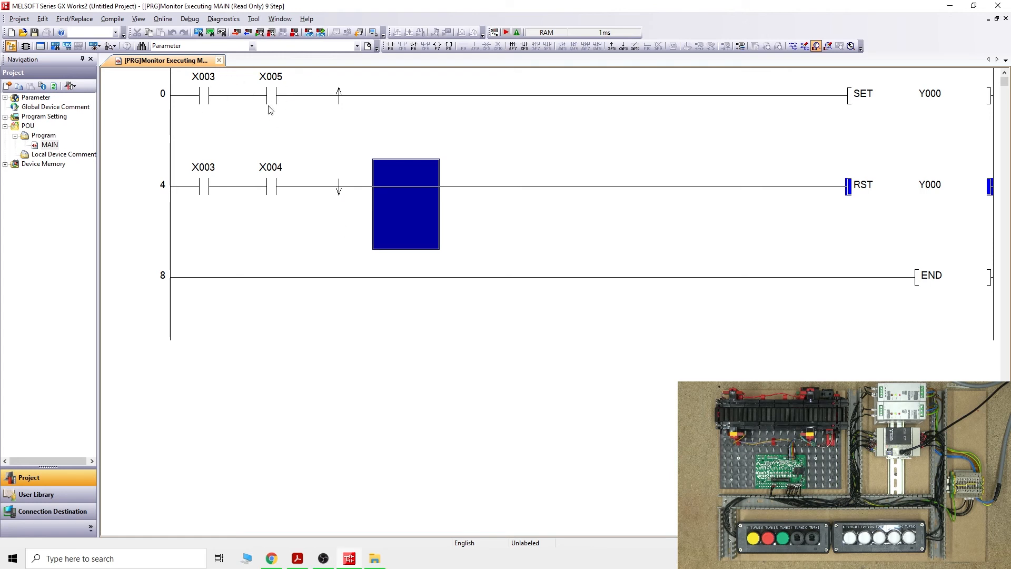
mouse_move(342, 151)
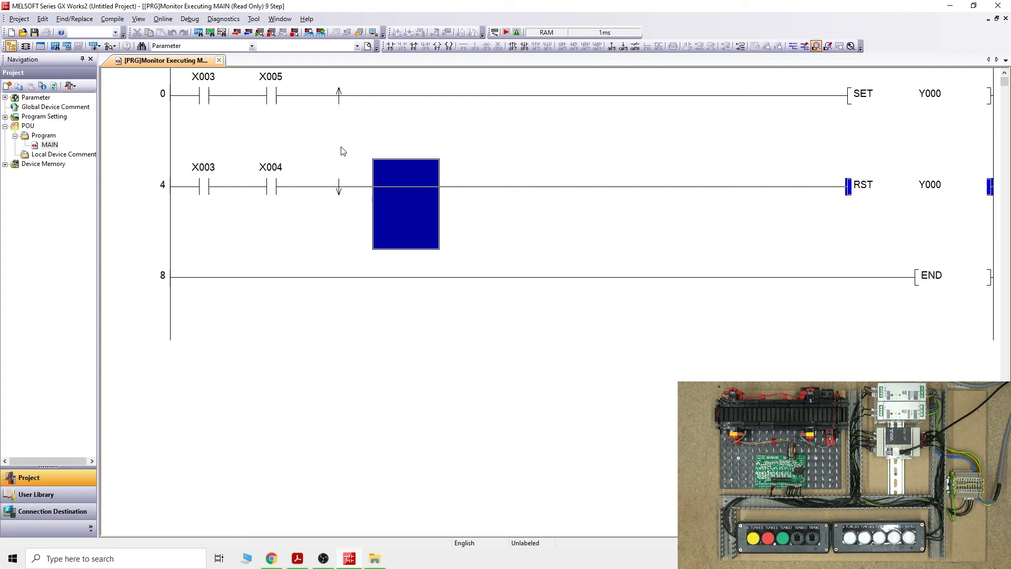
mouse_move(366, 87)
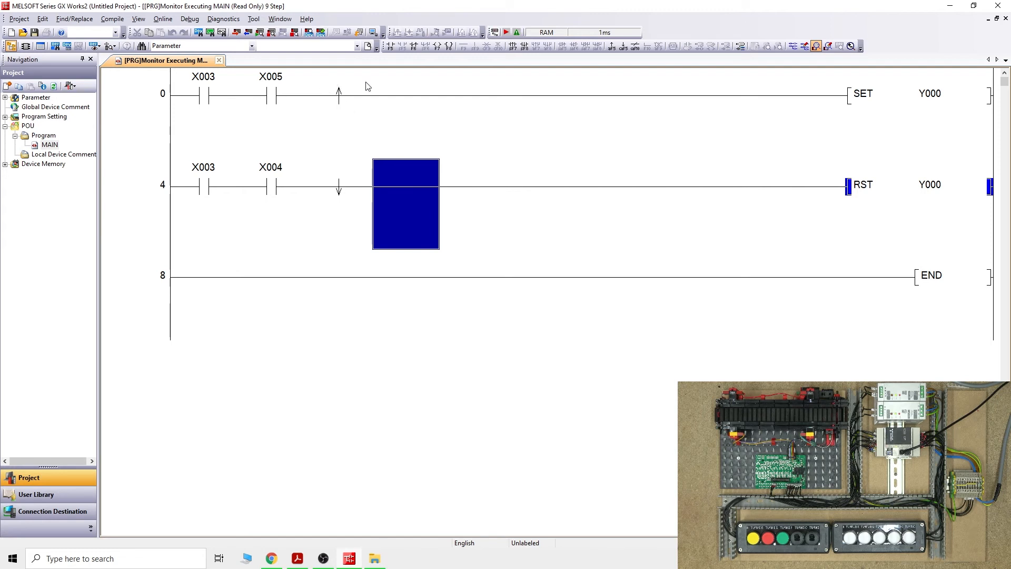
mouse_move(342, 89)
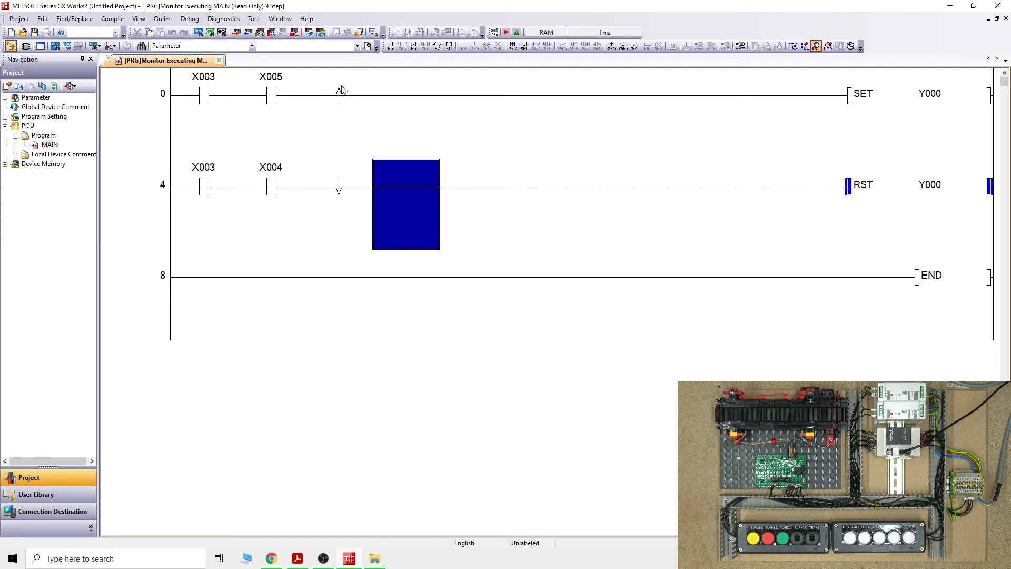
mouse_move(342, 118)
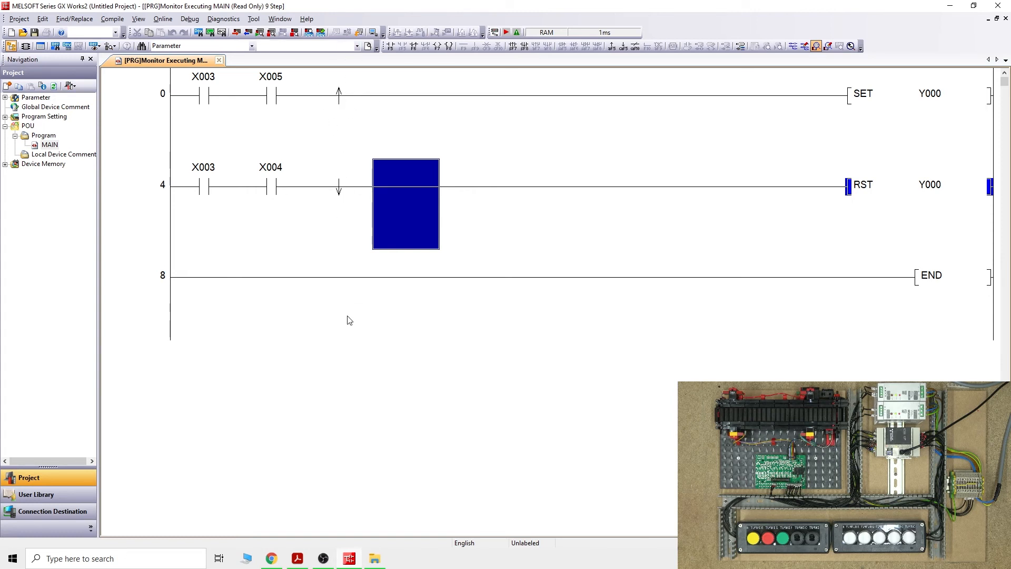
mouse_move(338, 216)
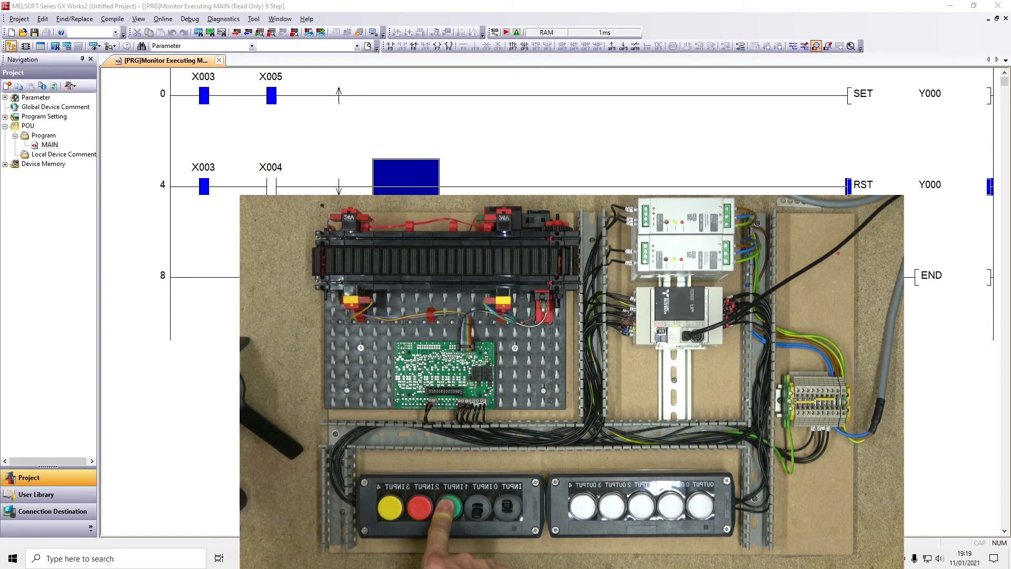
Watch the MEP rising edge energise SET Y000 and hold it after X005 is released
left_click(446, 508)
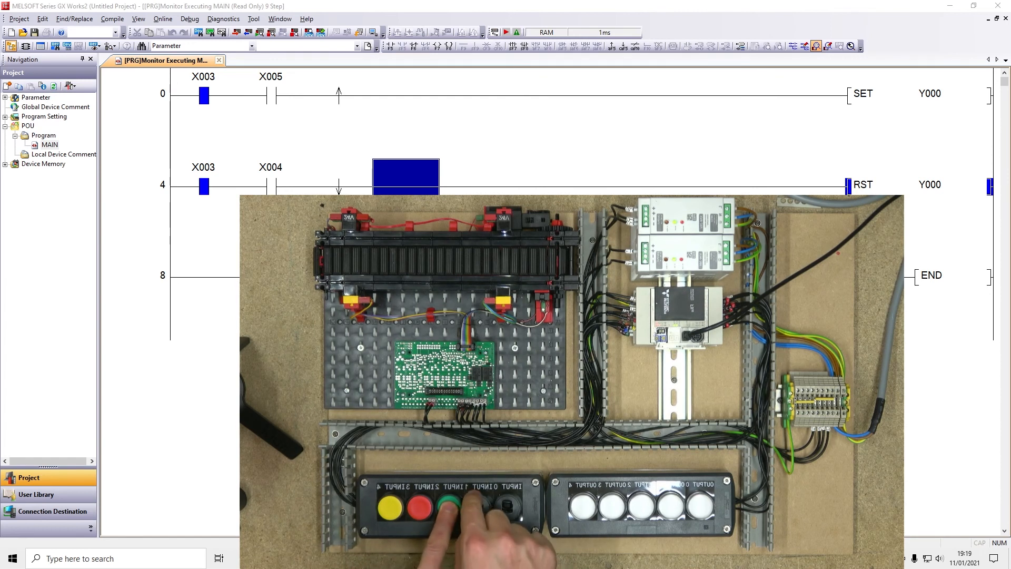
left_click(439, 508)
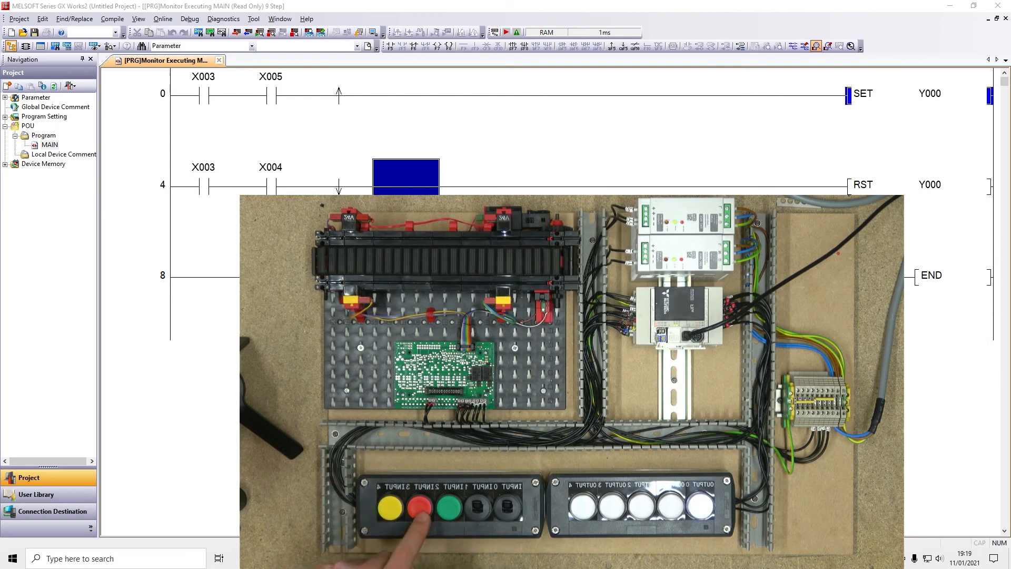
Watch the MEF rung energise RST Y000 as the X003/X004 buttons are operated
left_click(445, 509)
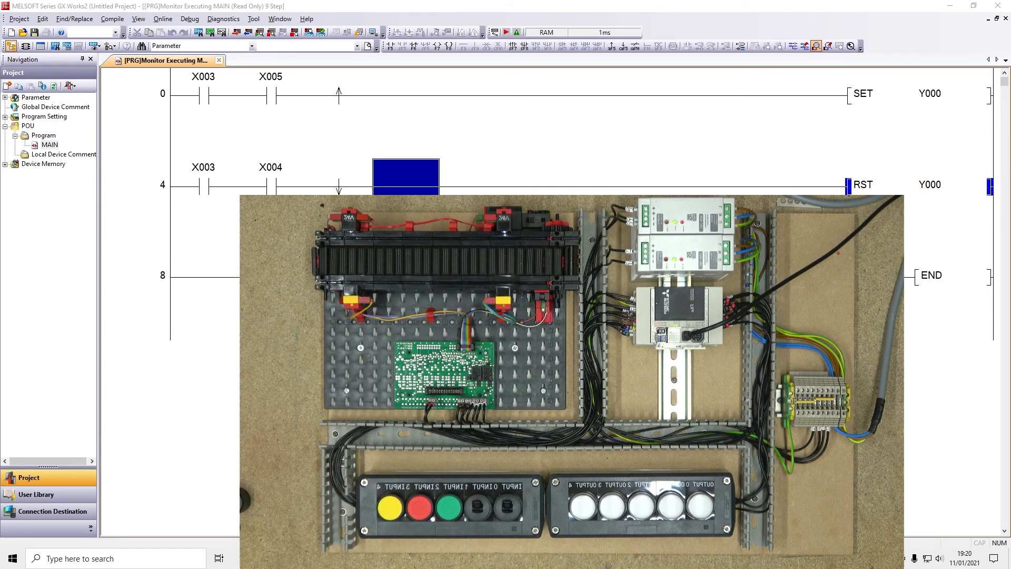
mouse_move(451, 100)
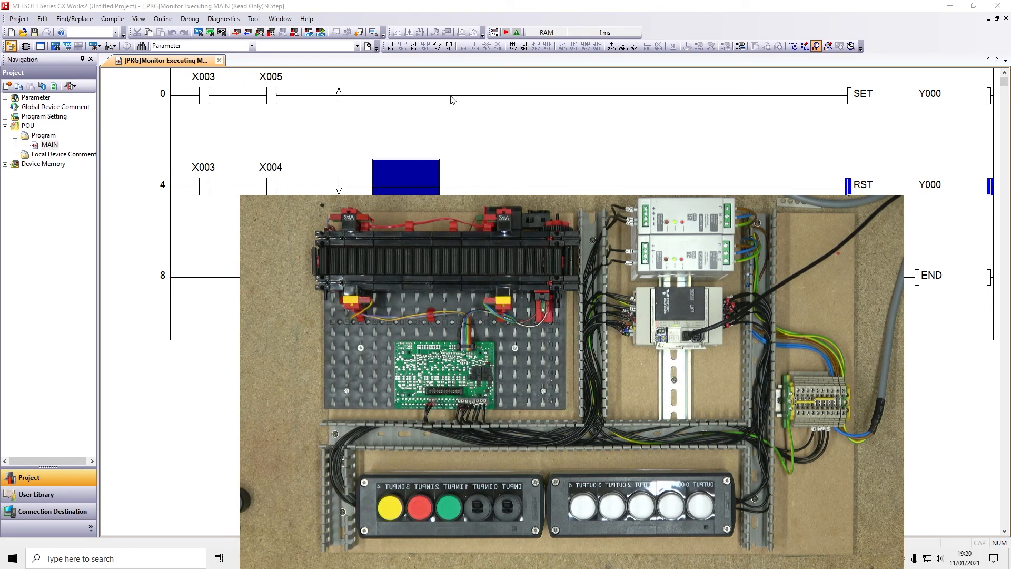
mouse_move(364, 115)
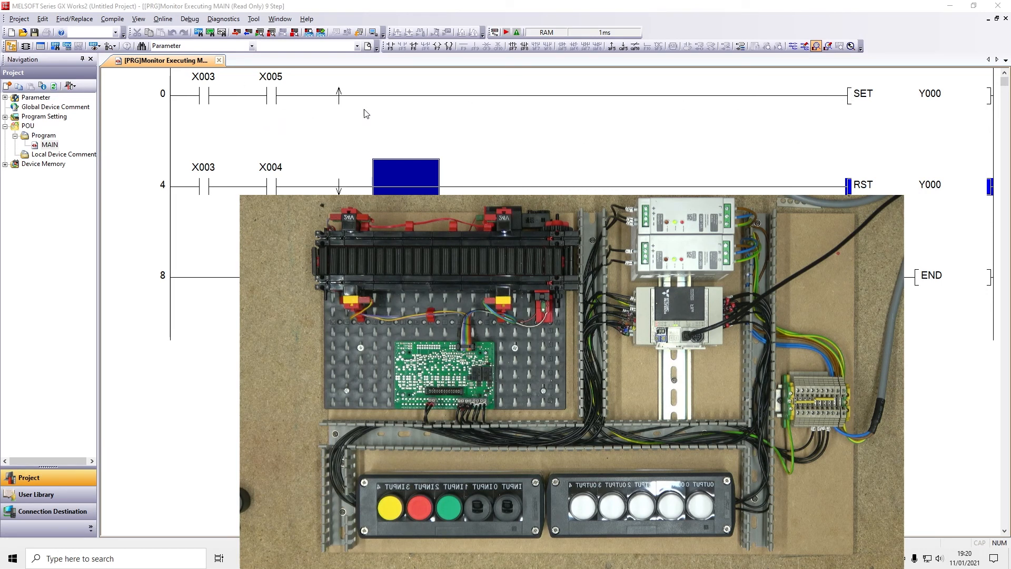
mouse_move(638, 97)
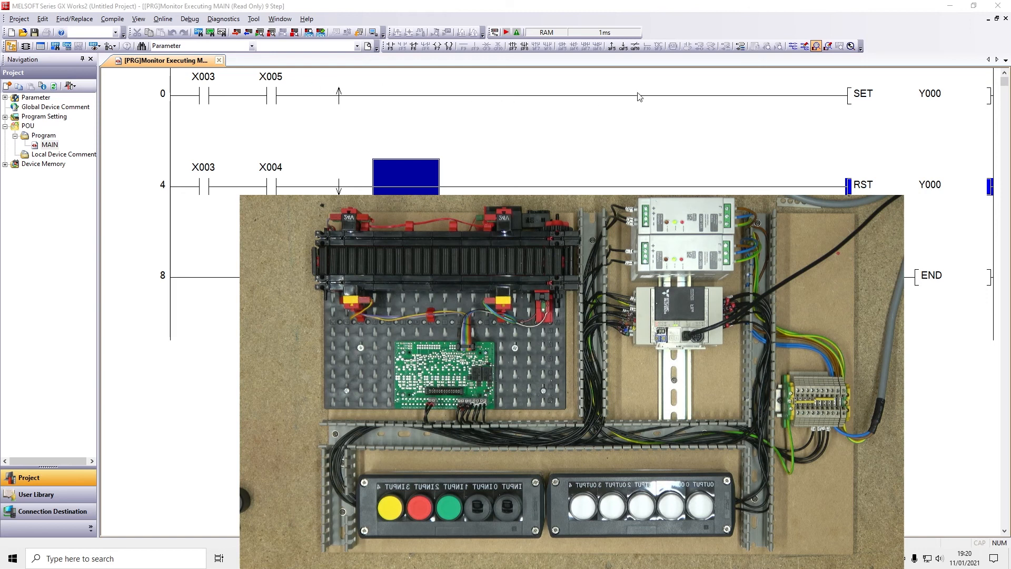
mouse_move(578, 106)
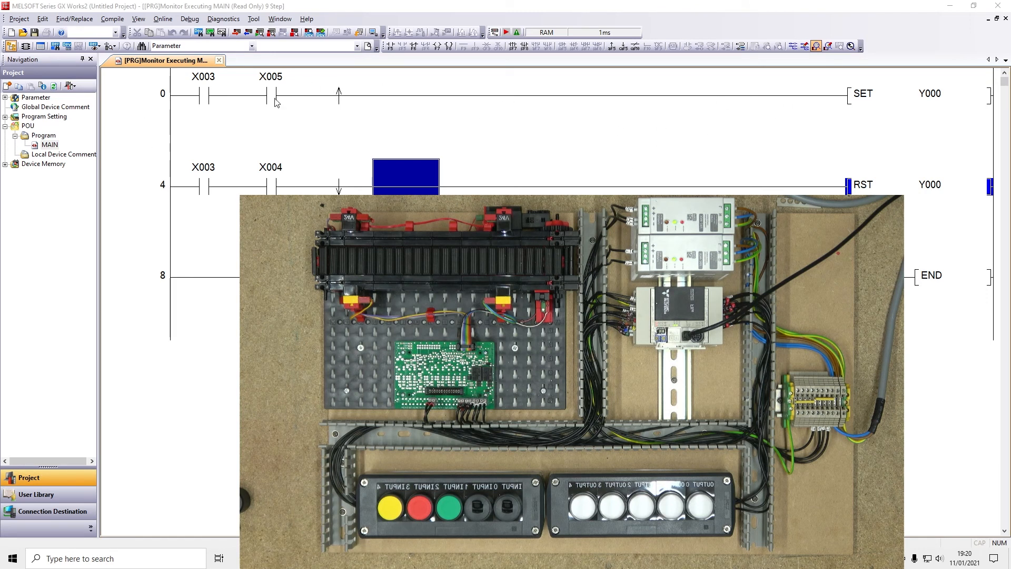
mouse_move(370, 107)
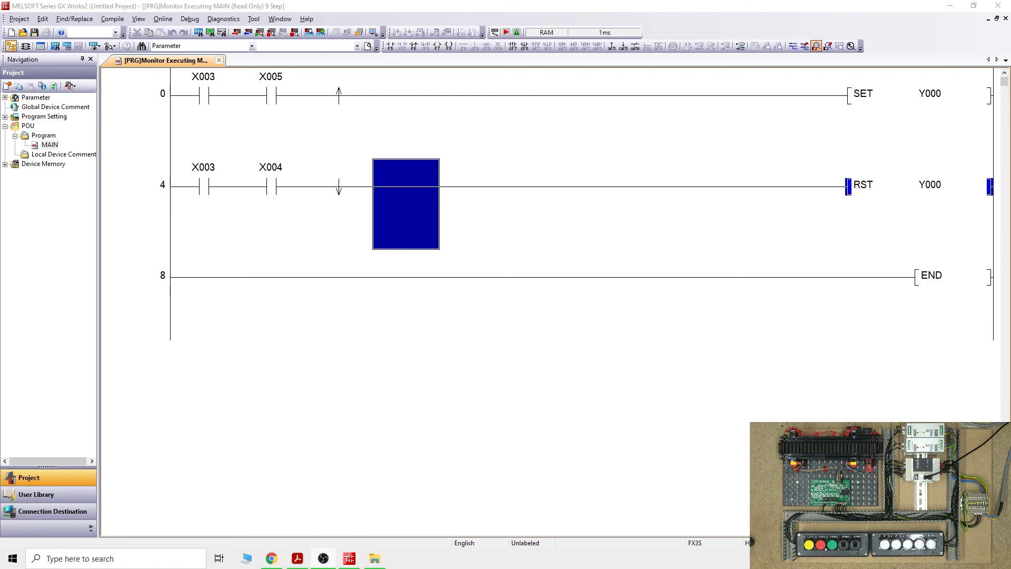
mouse_move(775, 419)
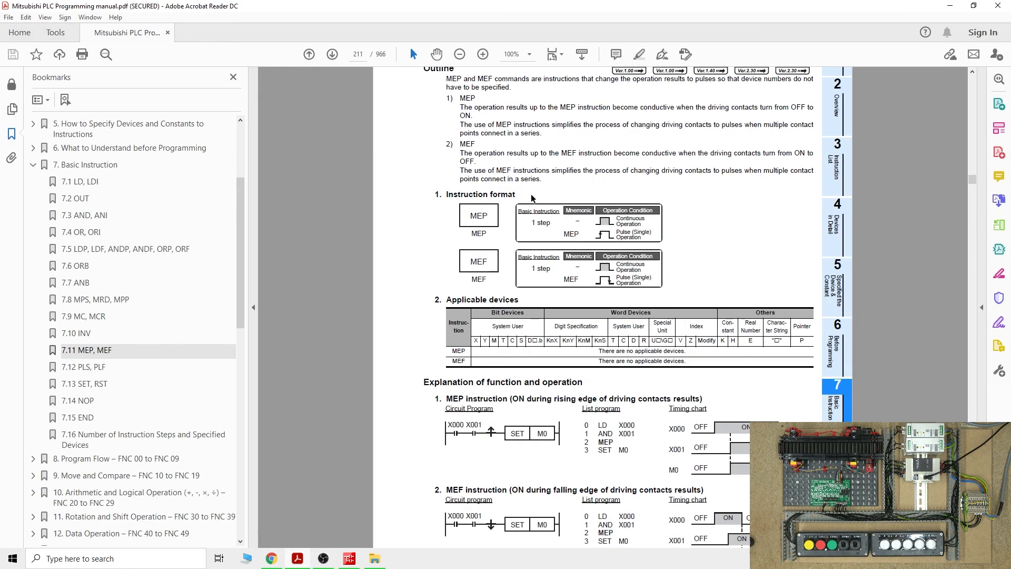
mouse_move(521, 276)
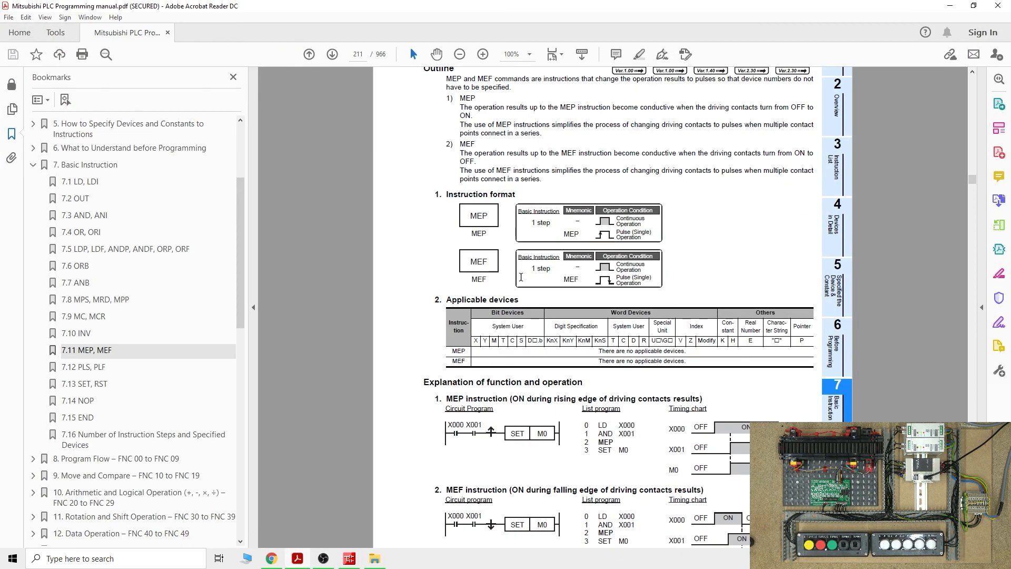
mouse_move(533, 380)
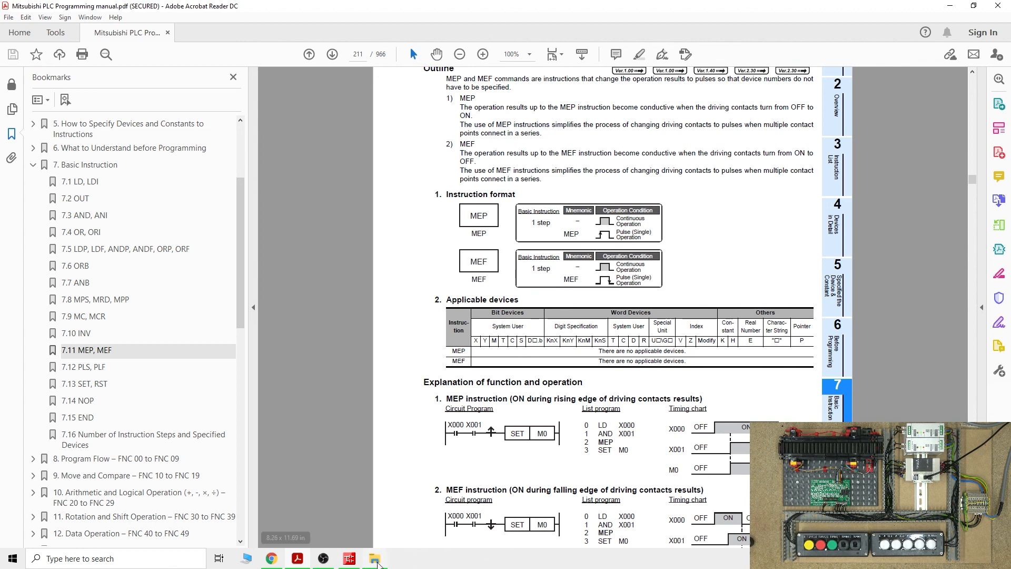
Bring the GX Works2 ladder monitor back in front from the taskbar
left_click(348, 558)
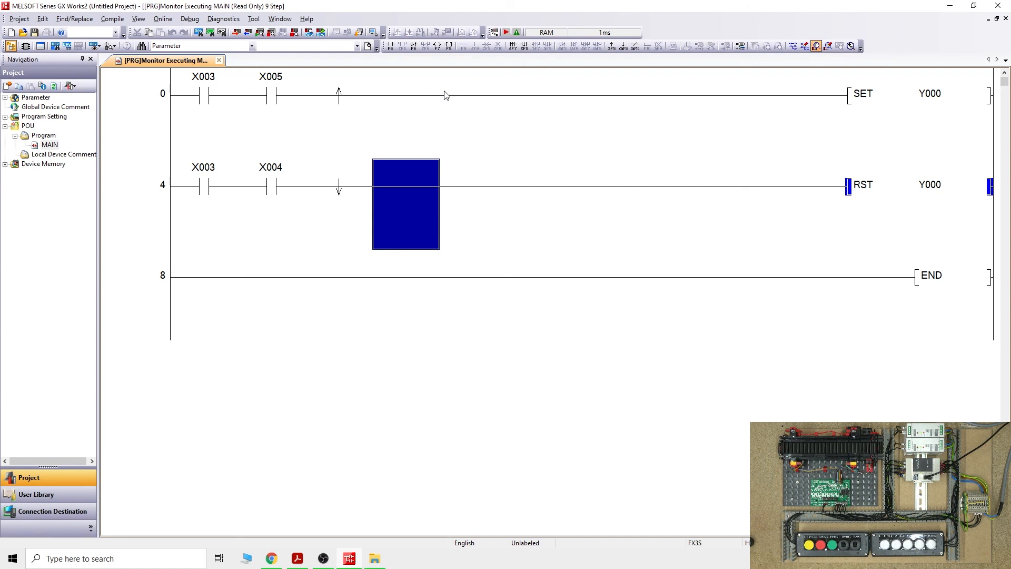
mouse_move(343, 131)
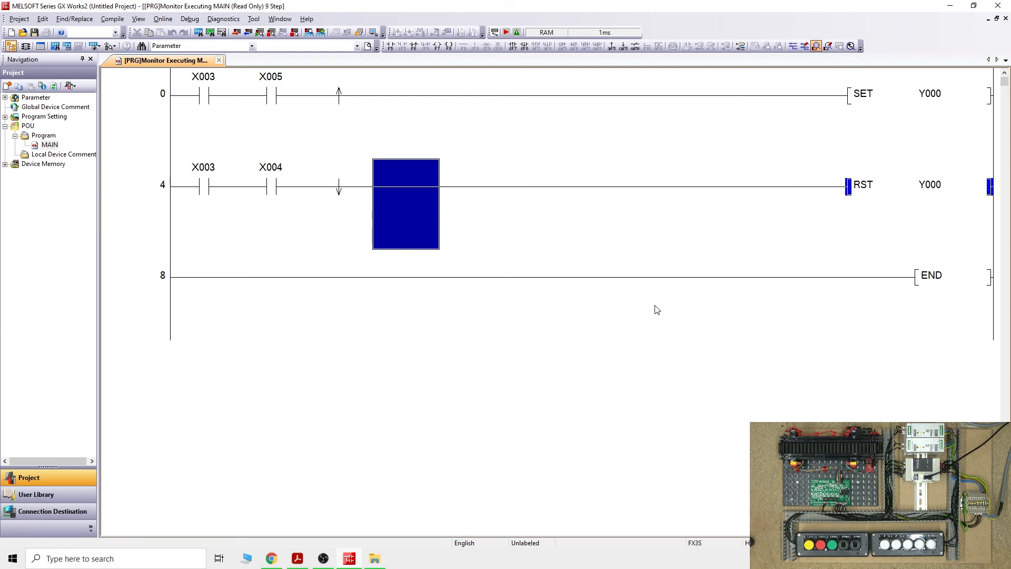
mouse_move(954, 309)
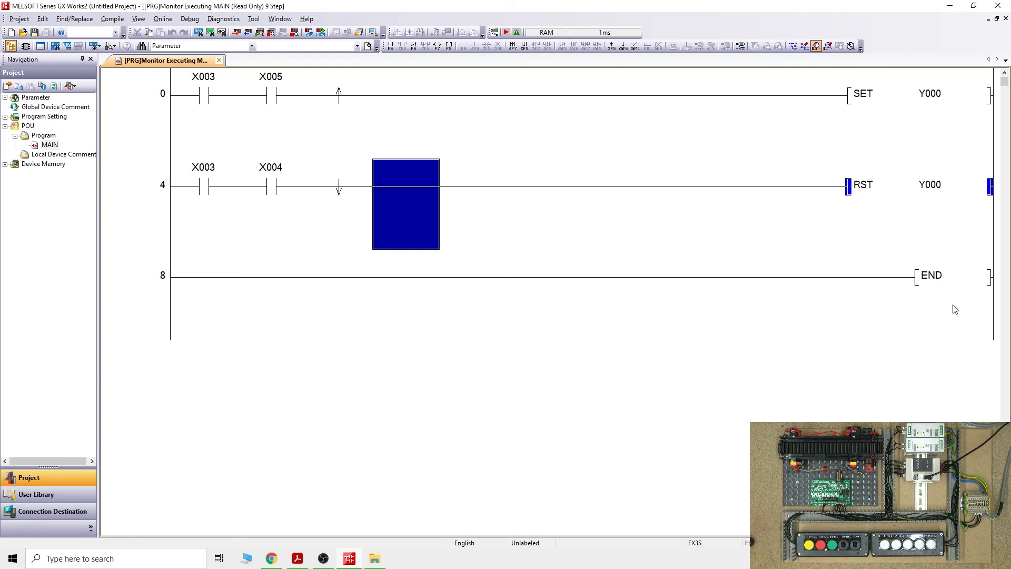